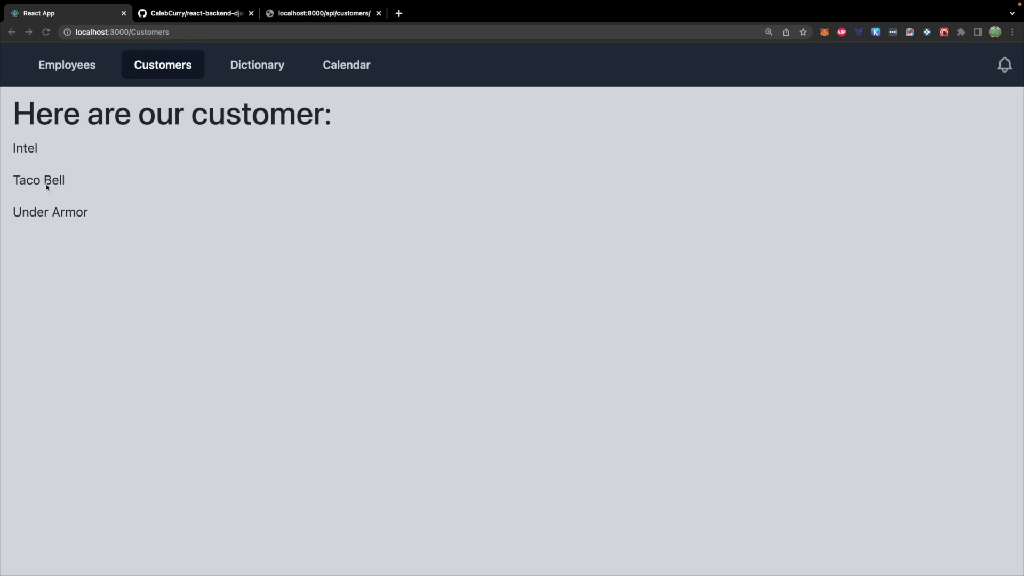
mouse_move(370, 76)
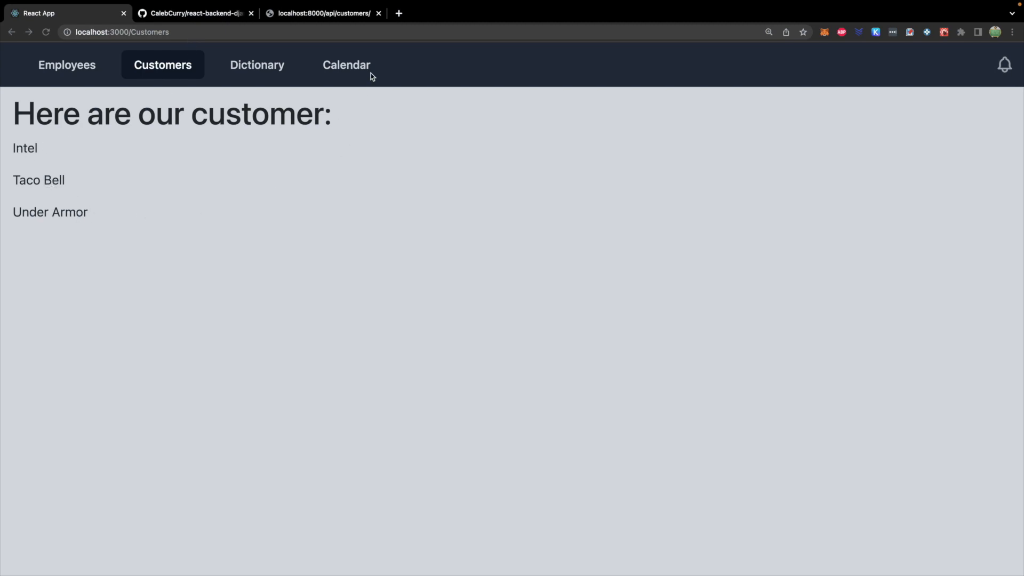
Step: In the Django admin, open Customers and then Customer object (1), Intel with industry processors
left_click(320, 13)
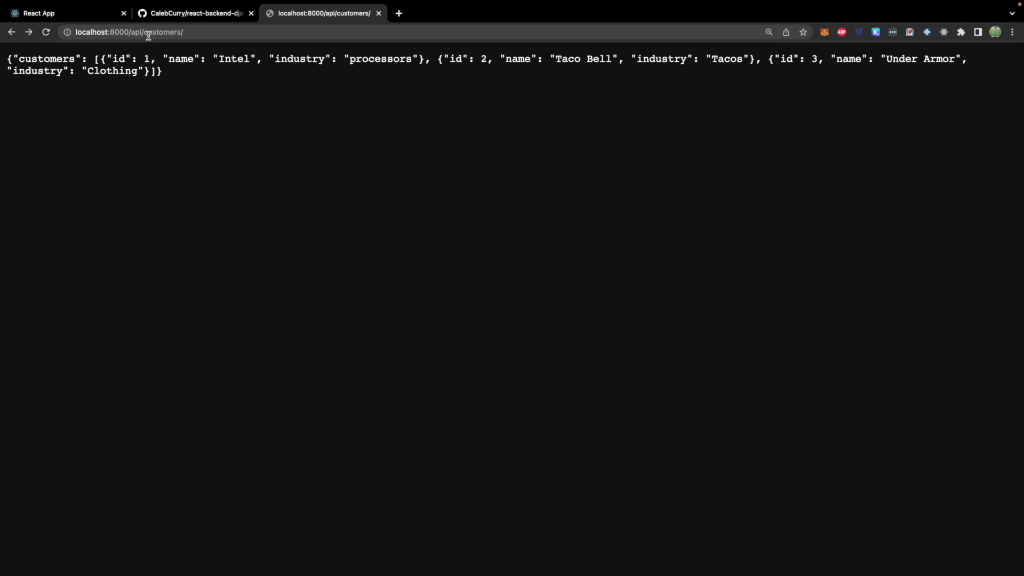
mouse_move(837, 73)
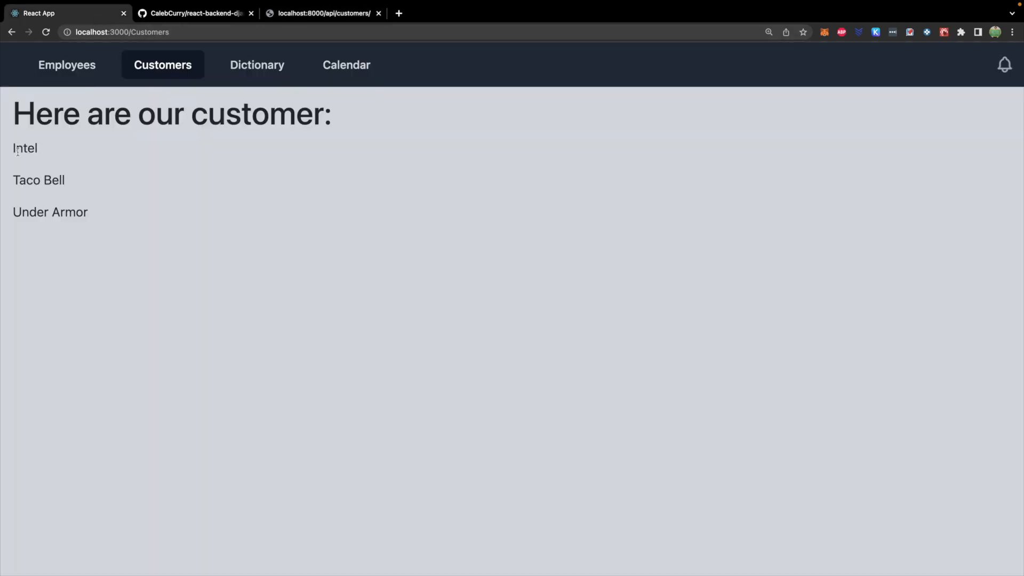
mouse_move(332, 195)
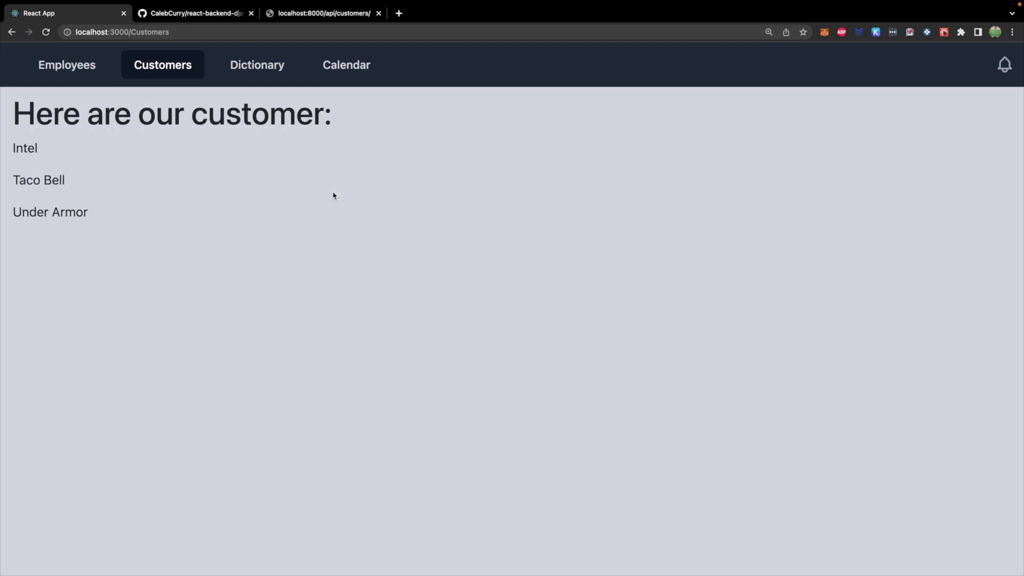
mouse_move(151, 259)
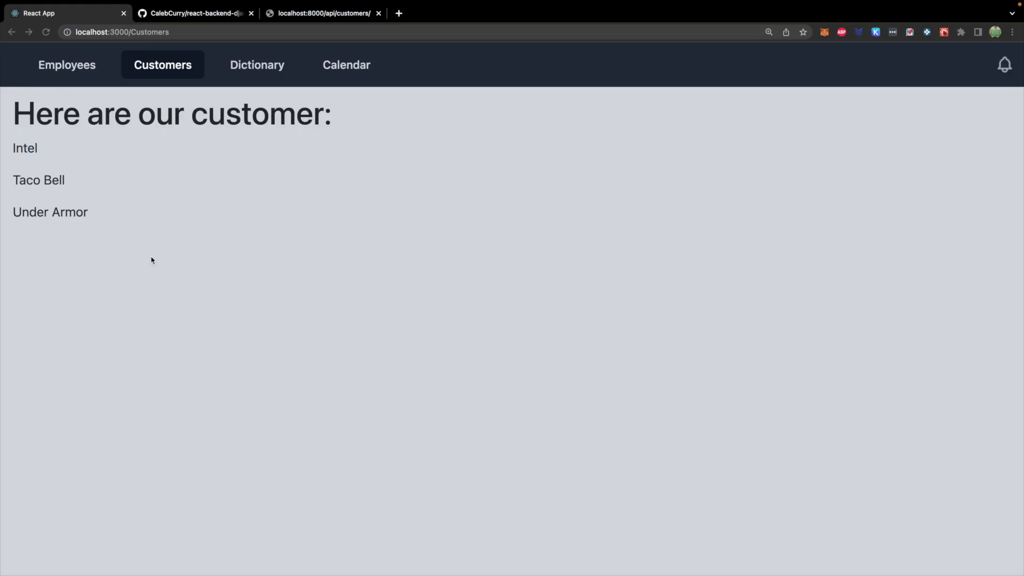
mouse_move(175, 251)
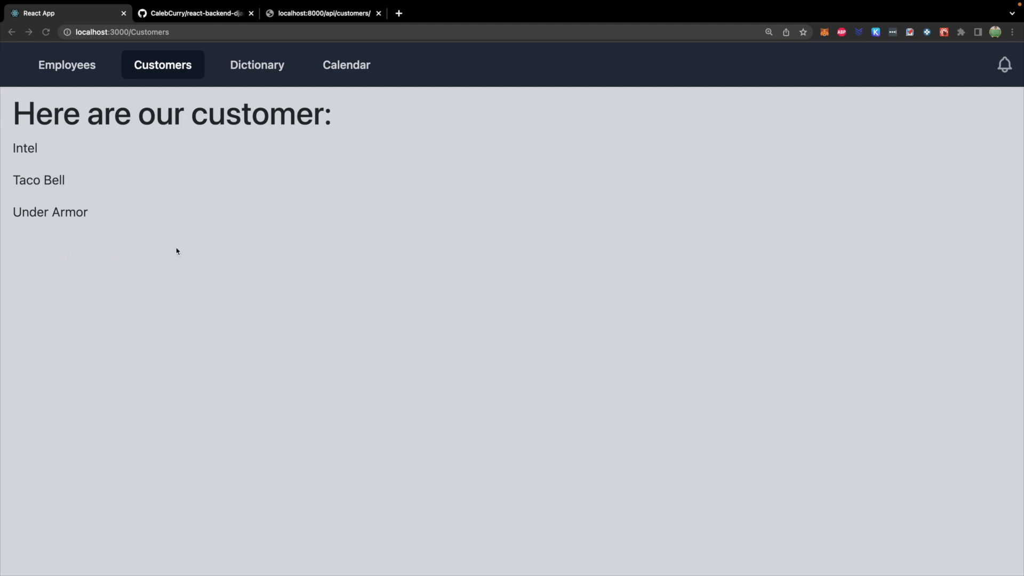
mouse_move(142, 284)
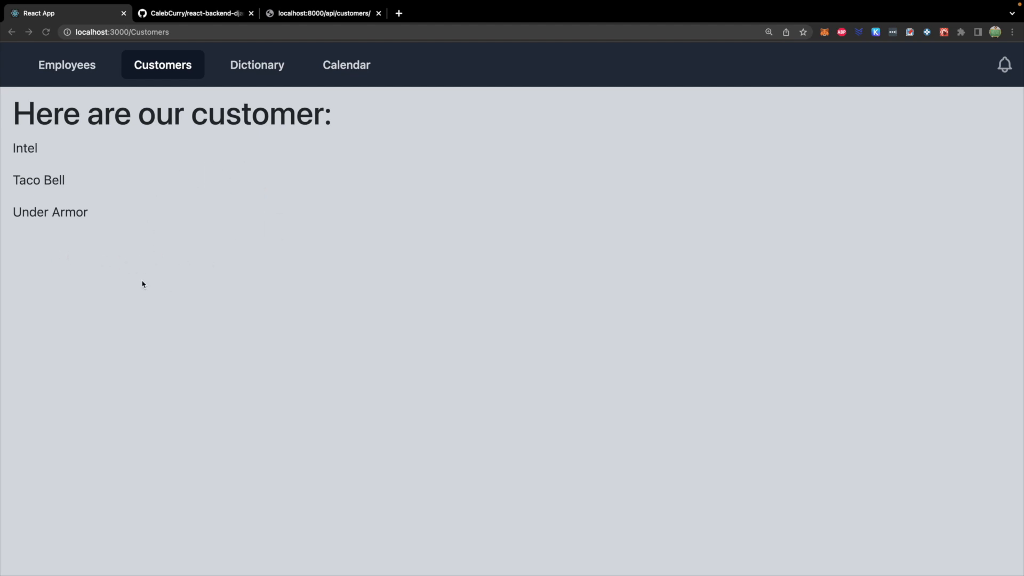
mouse_move(76, 227)
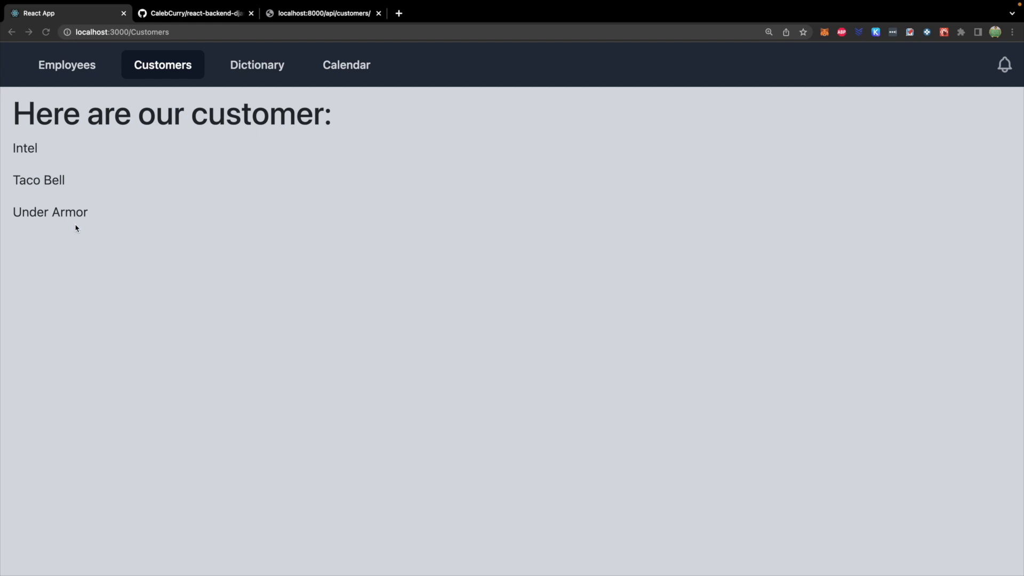
mouse_move(67, 213)
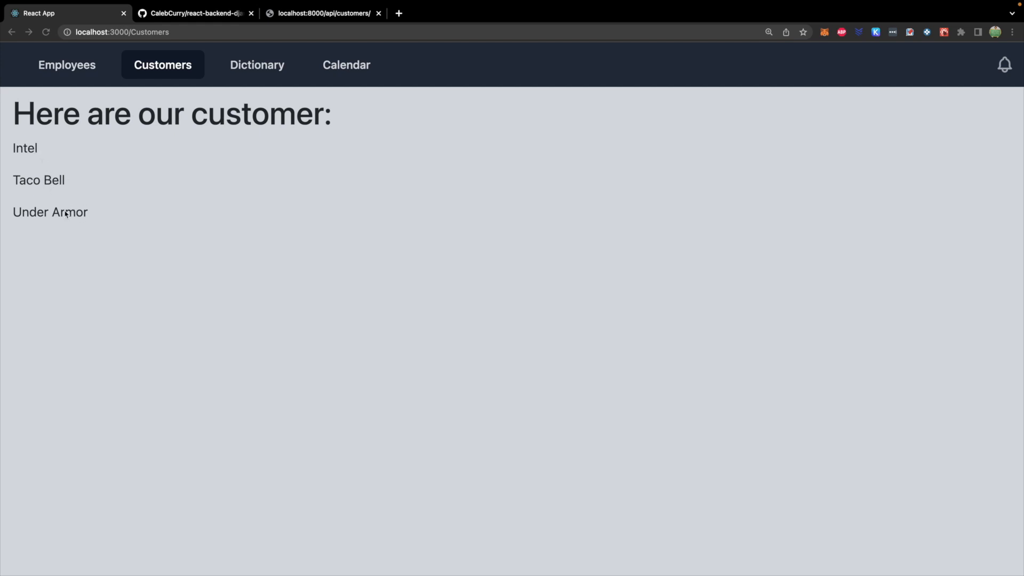
left_click(322, 13)
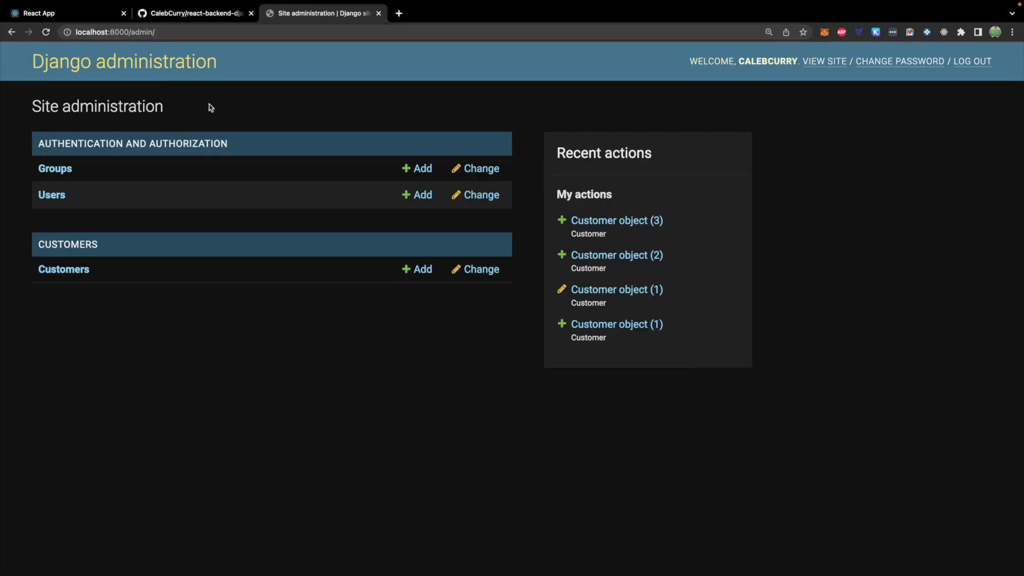
left_click(64, 268)
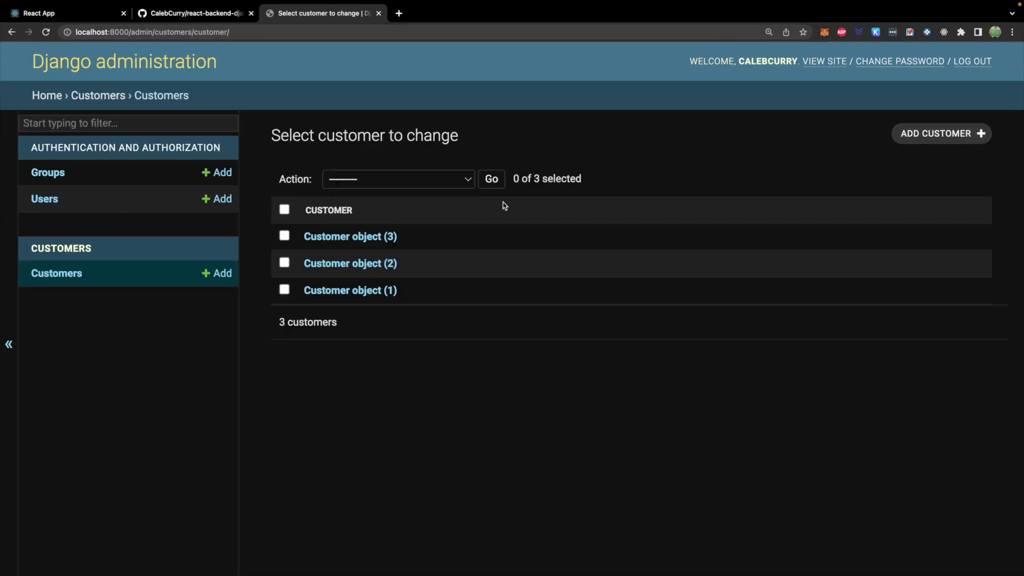
mouse_move(941, 134)
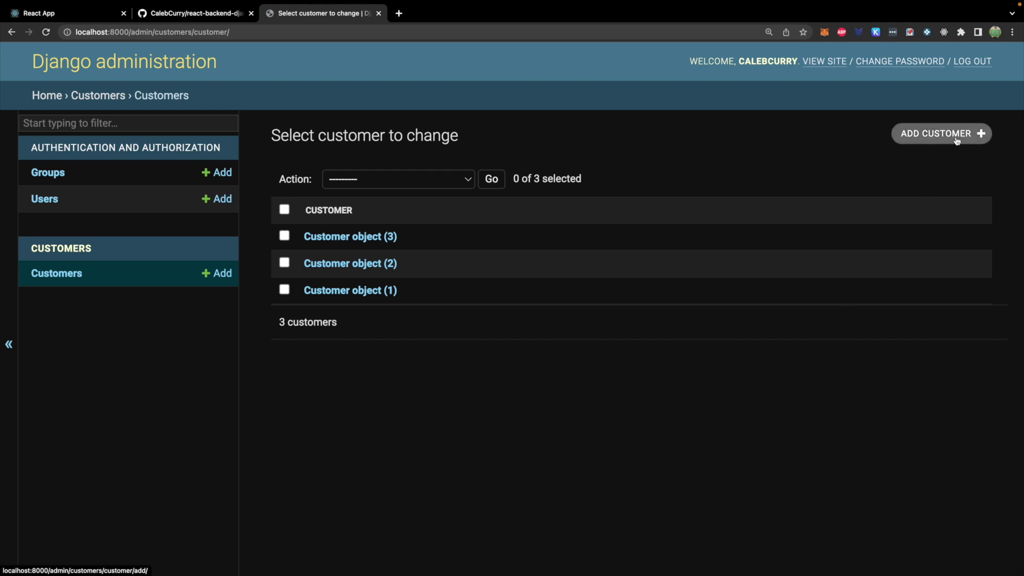
mouse_move(349, 290)
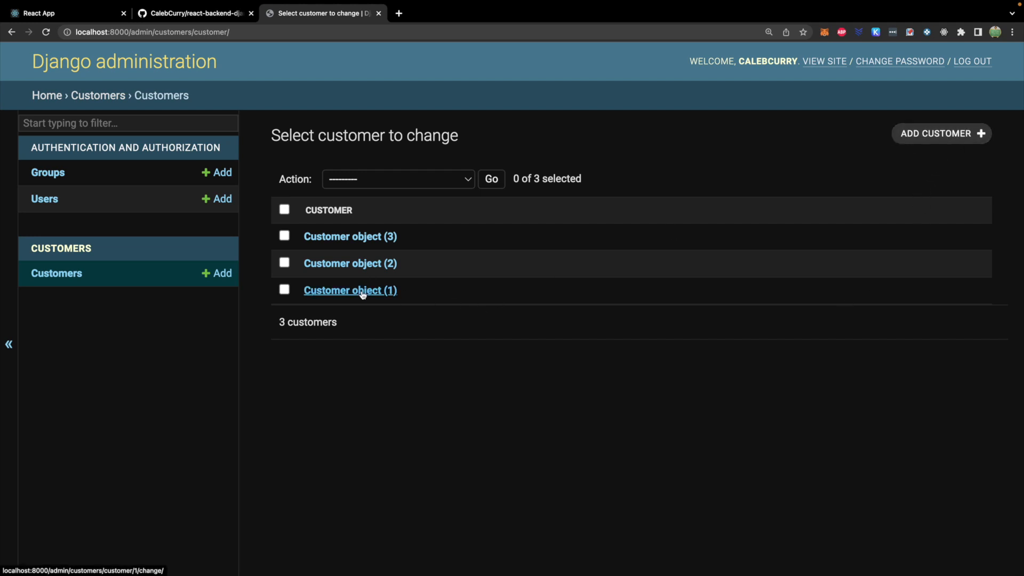
left_click(350, 290)
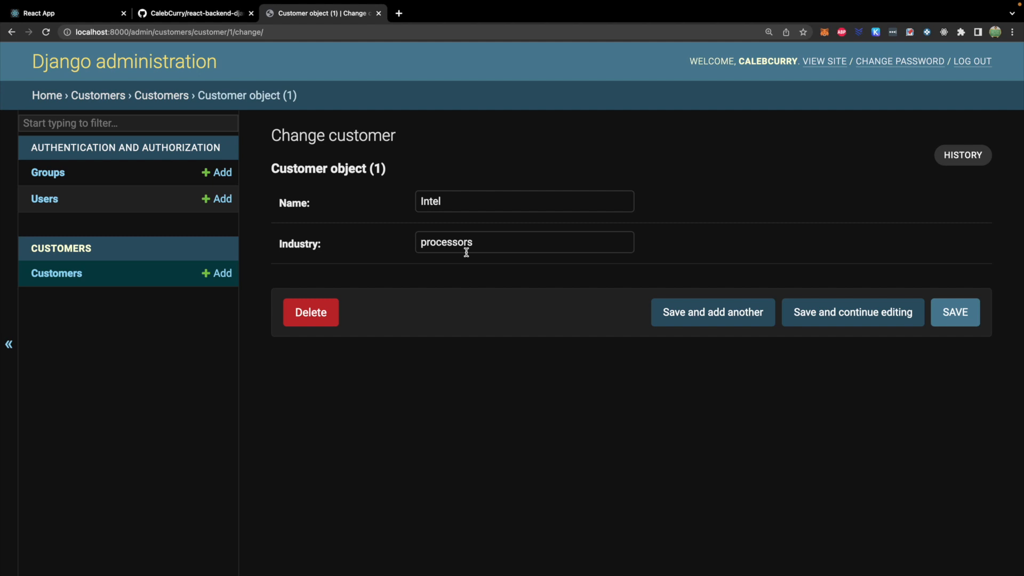
mouse_move(492, 248)
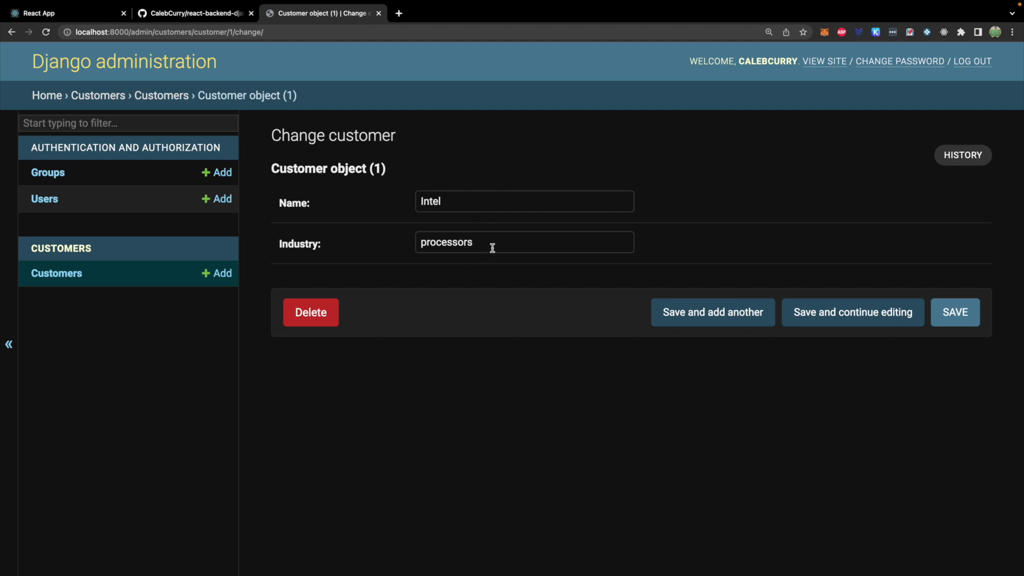
mouse_move(419, 271)
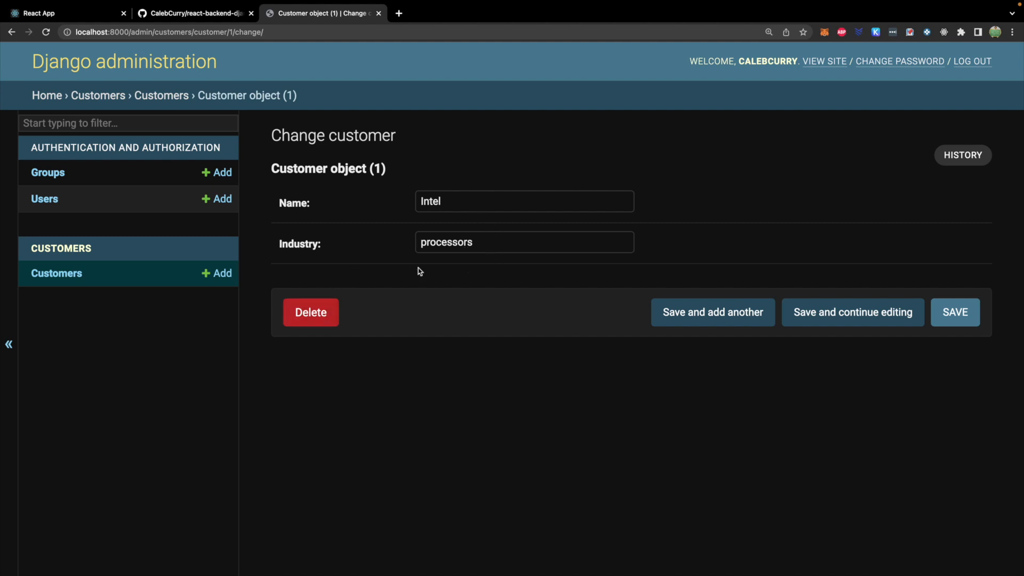
mouse_move(419, 271)
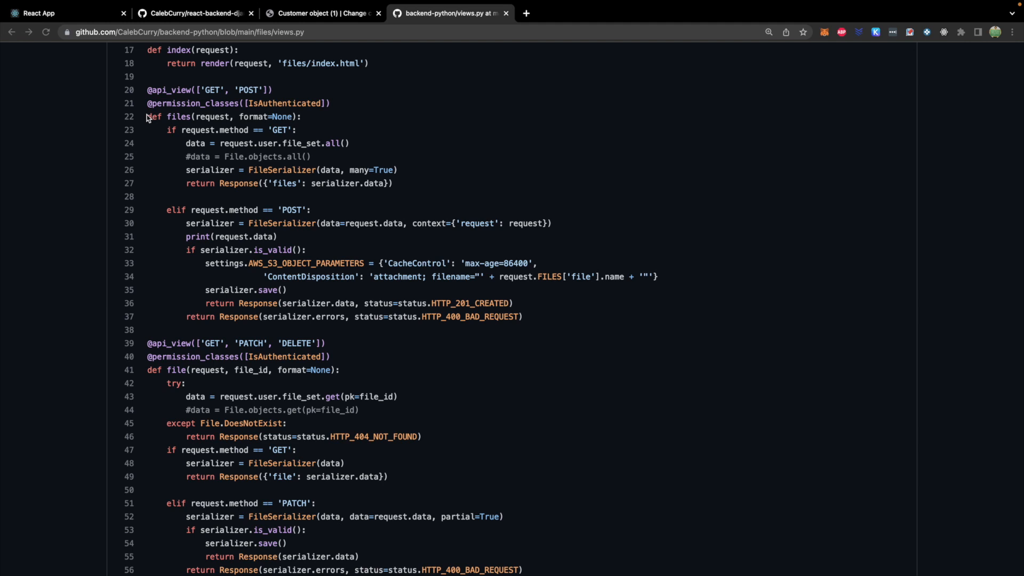
mouse_move(325, 121)
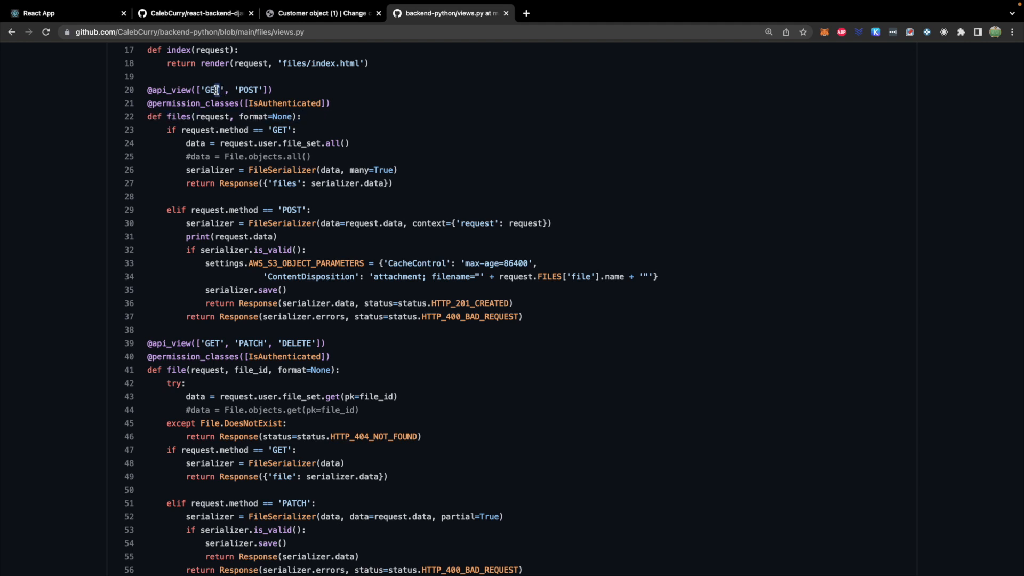
Step: Review the GET handler in GitHub's example views.py, then return to the React Customers page
double_click(252, 90)
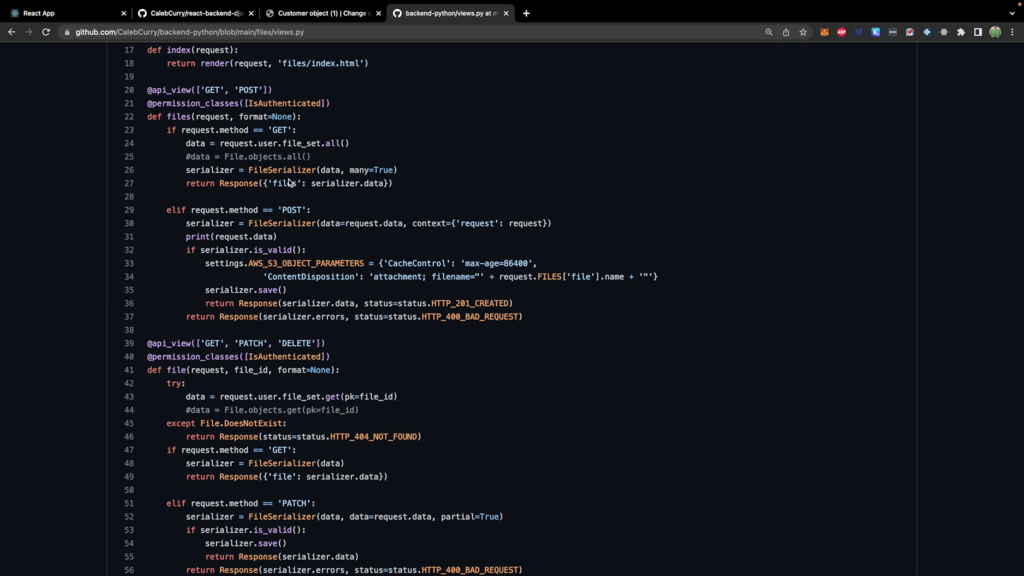
mouse_move(234, 335)
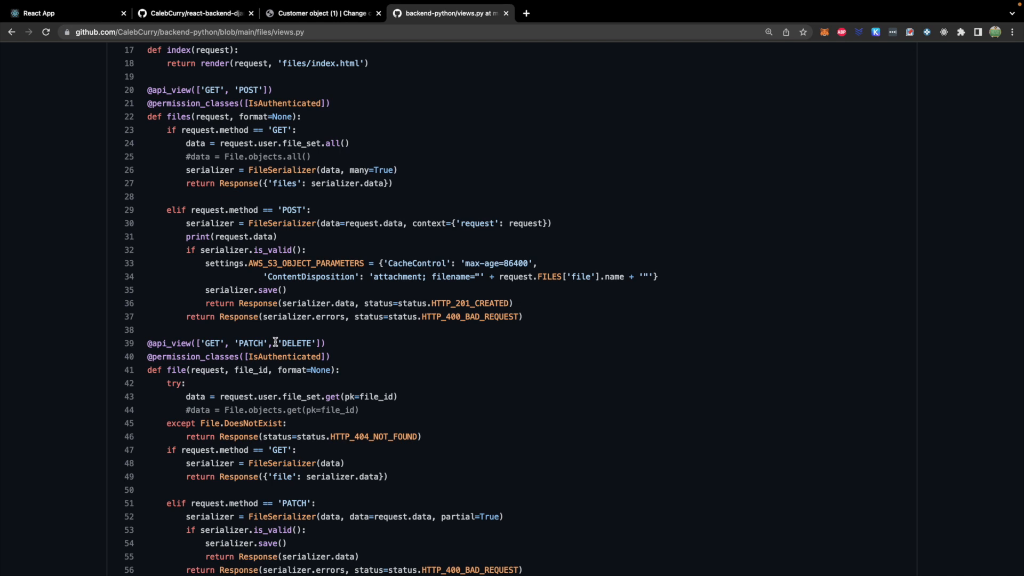
mouse_move(332, 346)
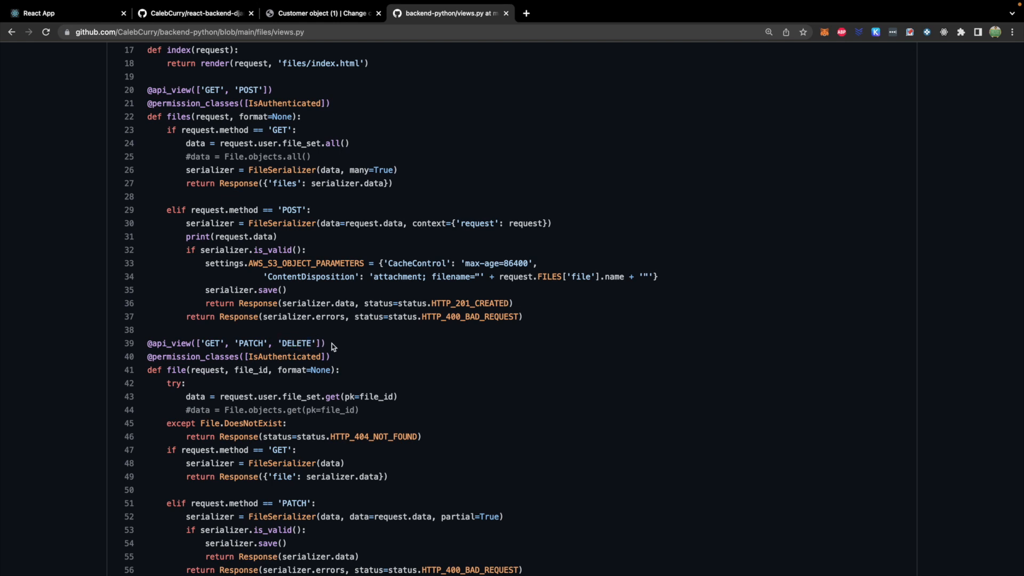
mouse_move(256, 343)
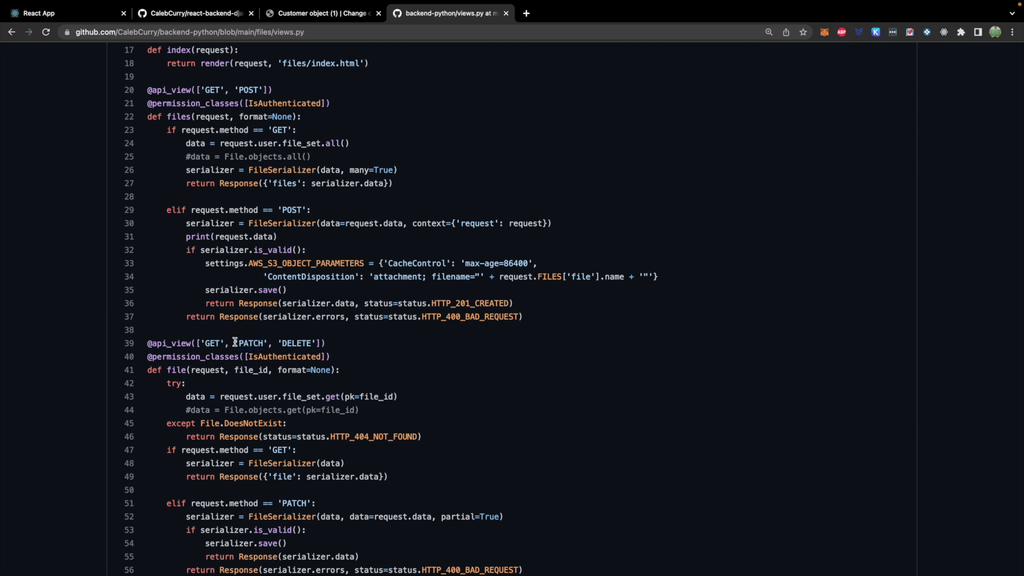
mouse_move(243, 320)
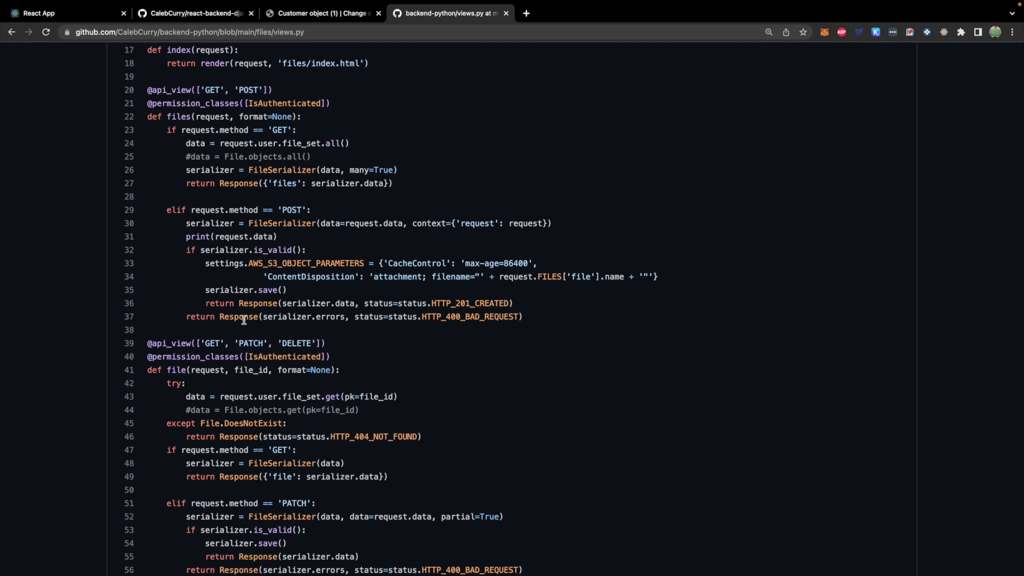
mouse_move(177, 410)
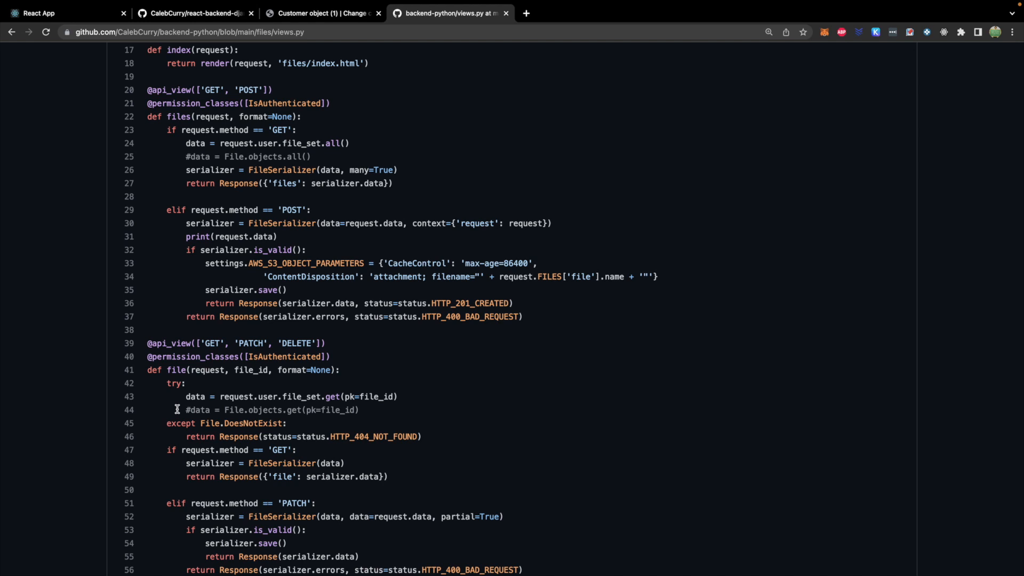
mouse_move(204, 90)
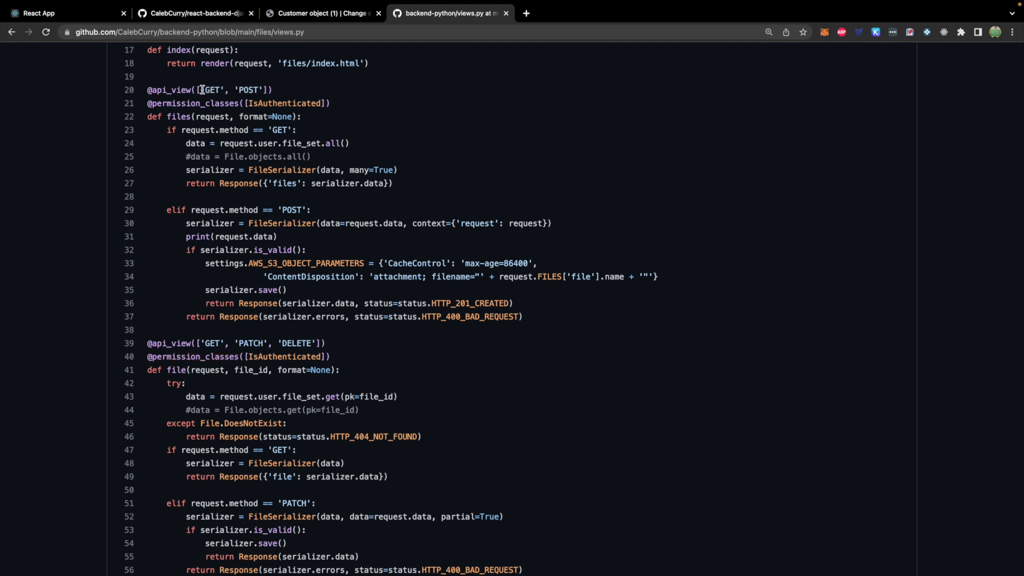
mouse_move(137, 396)
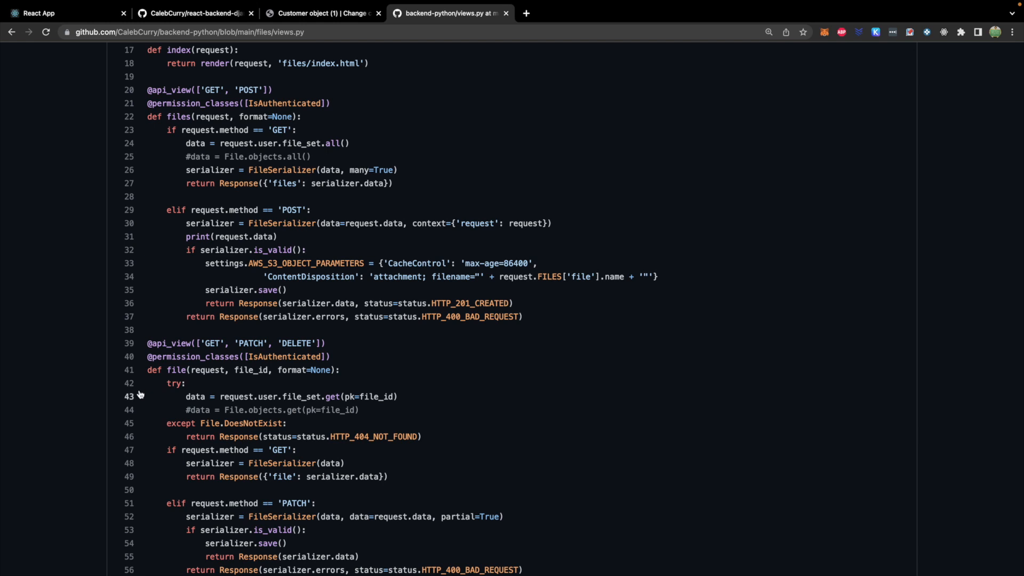
mouse_move(227, 342)
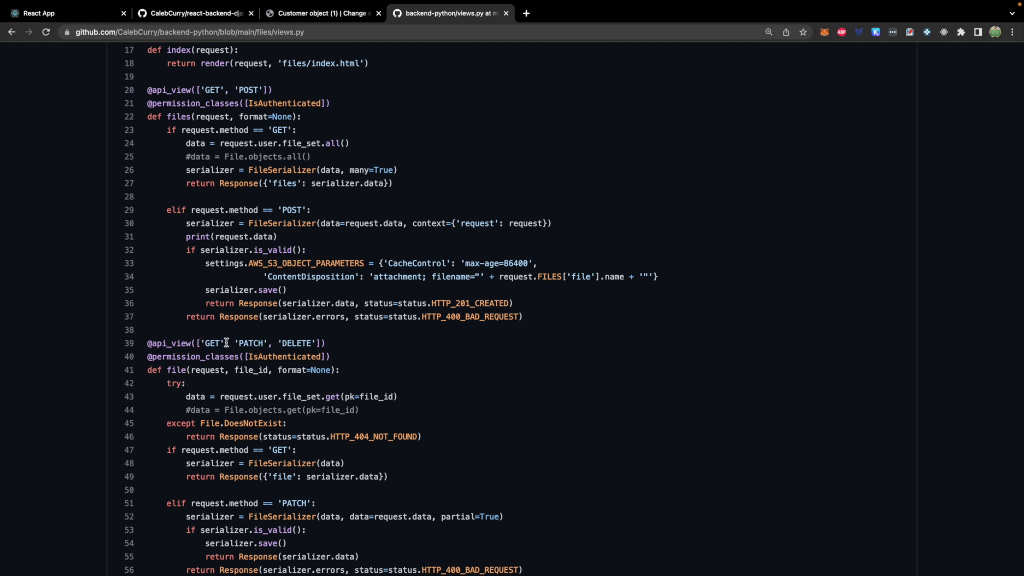
mouse_move(299, 342)
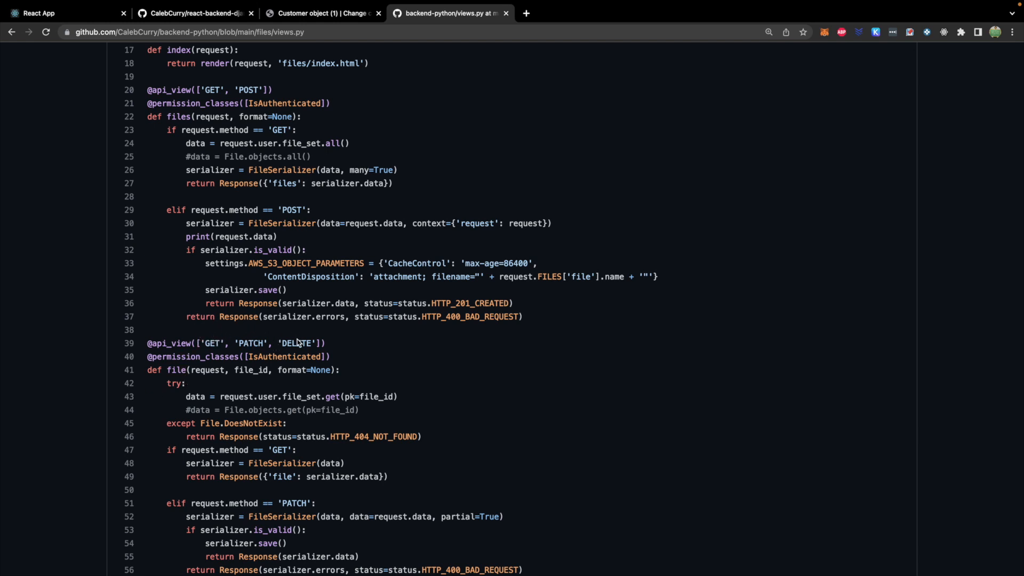
mouse_move(303, 129)
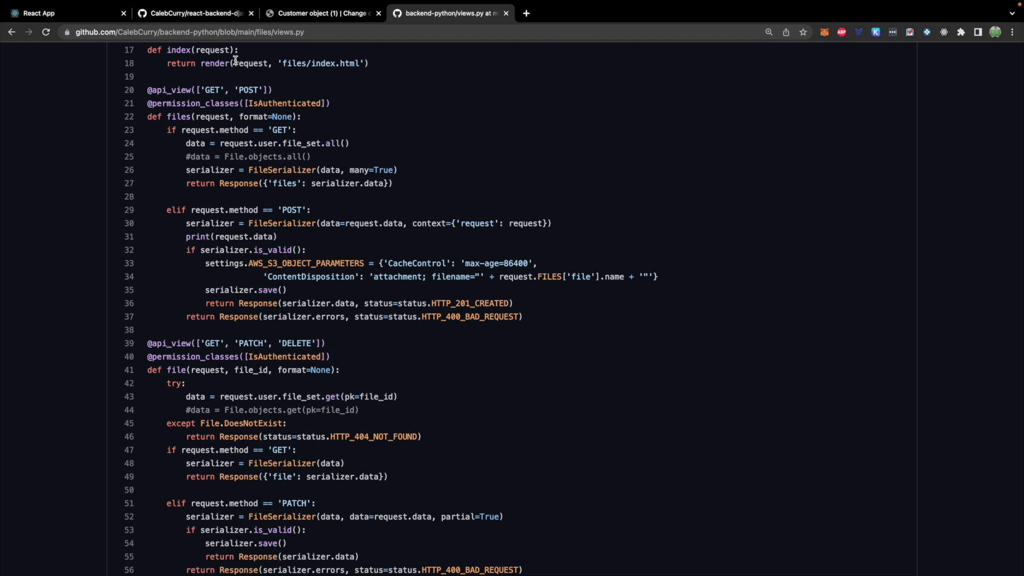
left_click(62, 13)
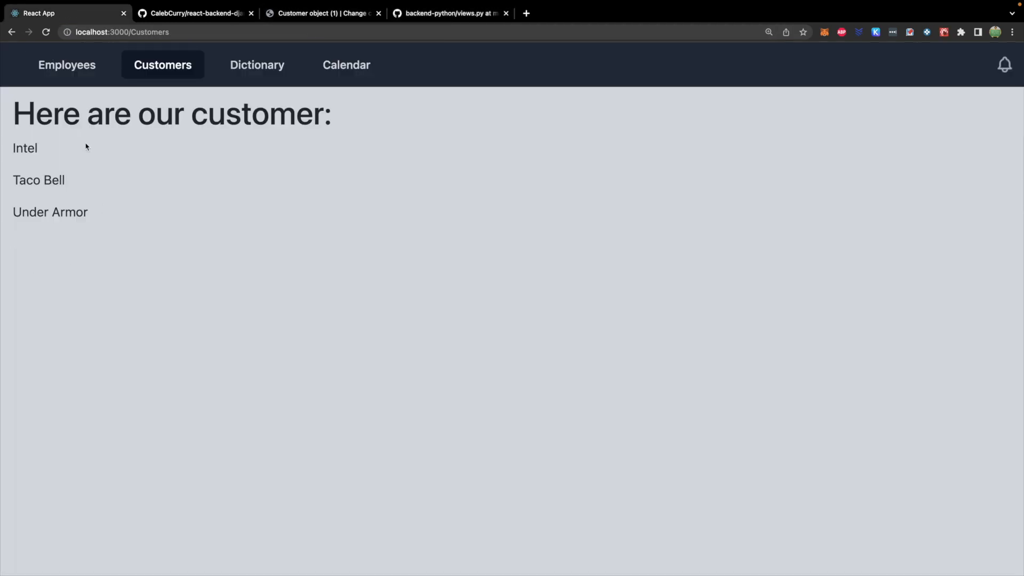
mouse_move(180, 225)
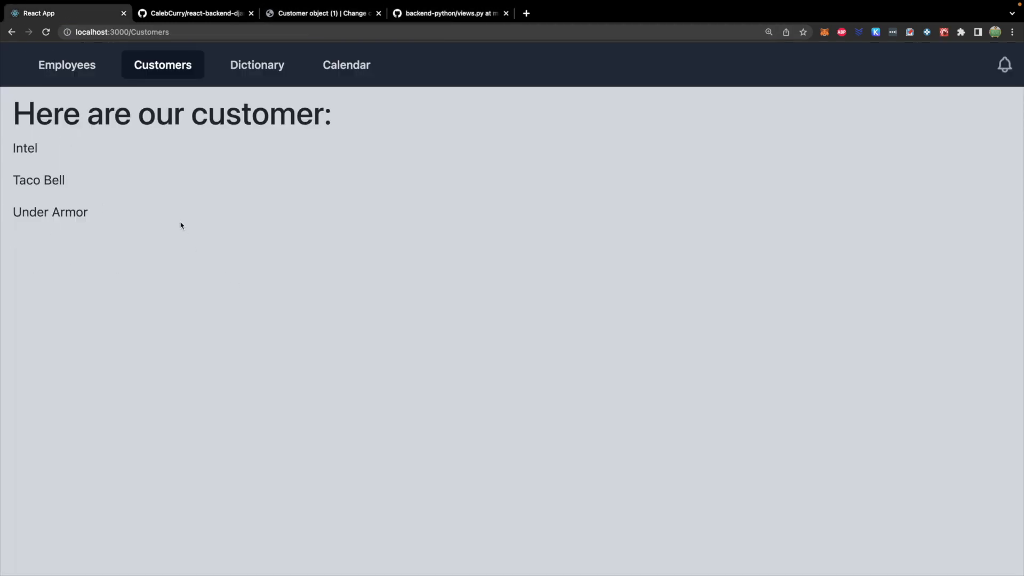
right_click(180, 225)
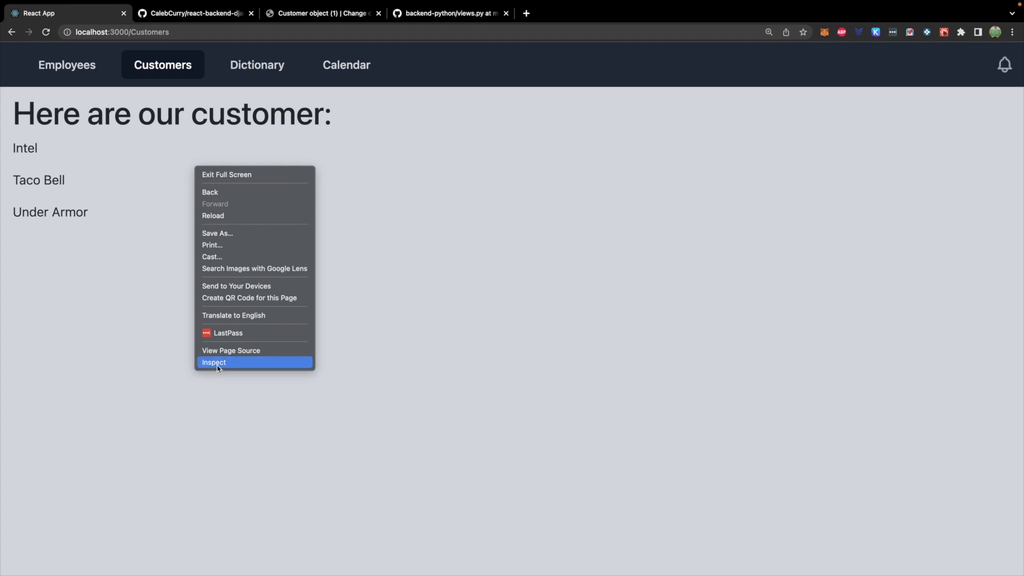
left_click(213, 362)
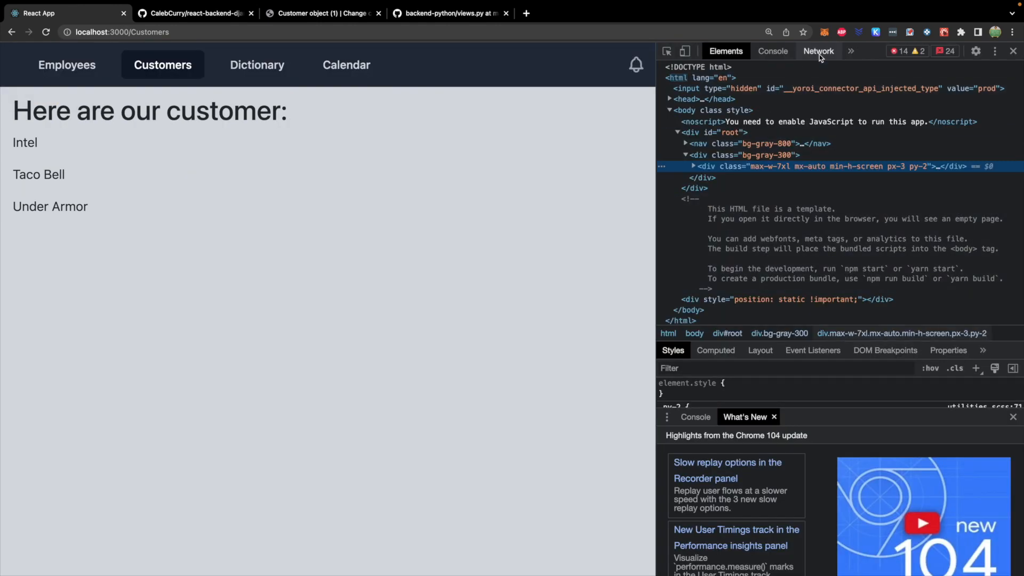
left_click(817, 52)
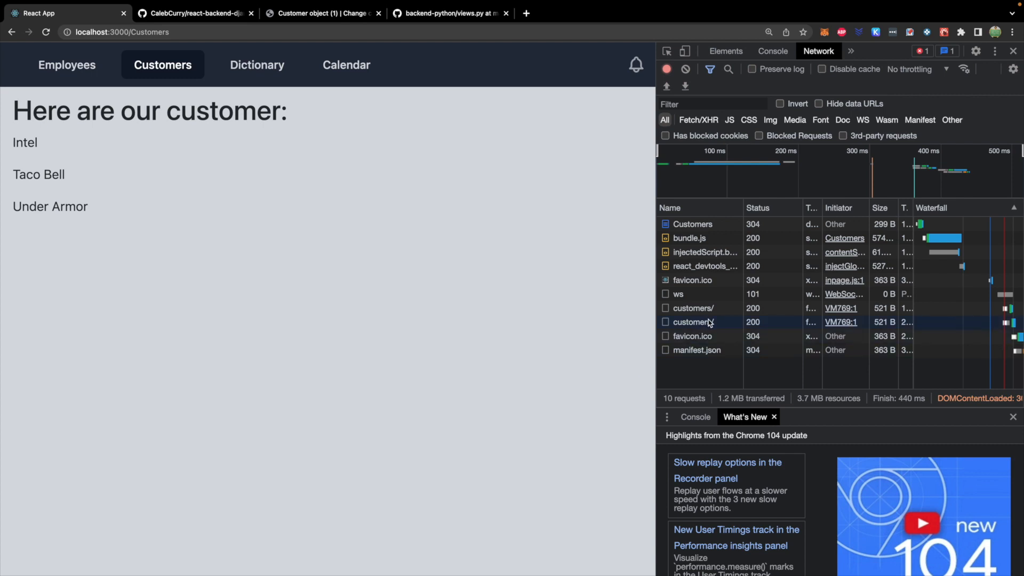
left_click(692, 321)
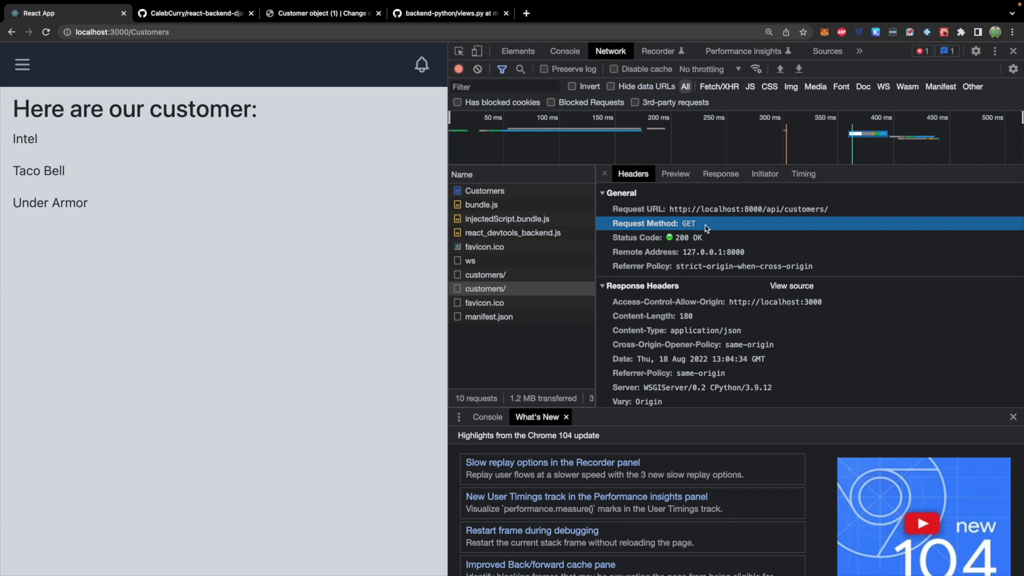
mouse_move(341, 194)
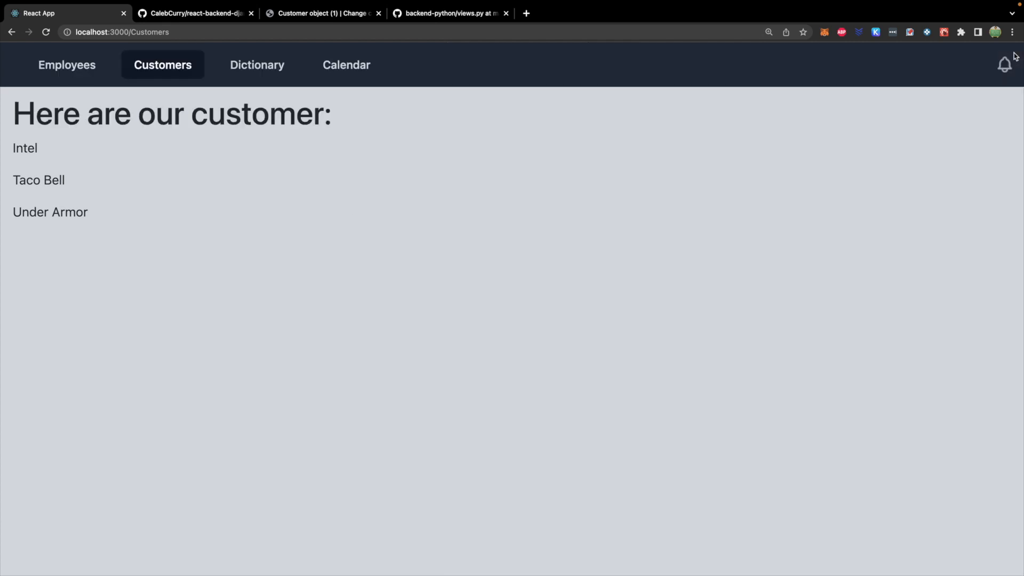
mouse_move(449, 27)
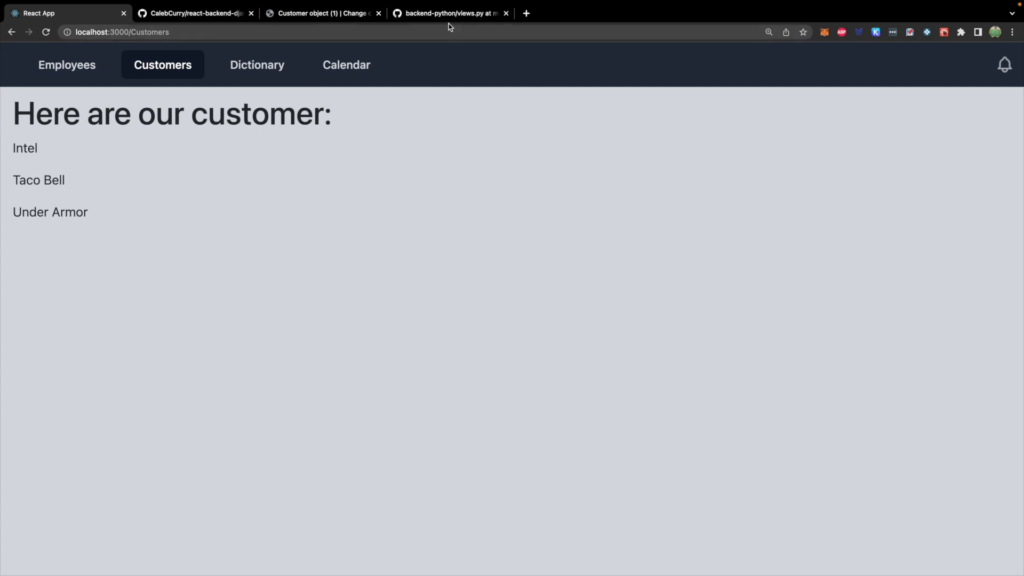
Step: On the admin tab, request localhost:8000/api/customers/1 and get a Django 404
left_click(323, 13)
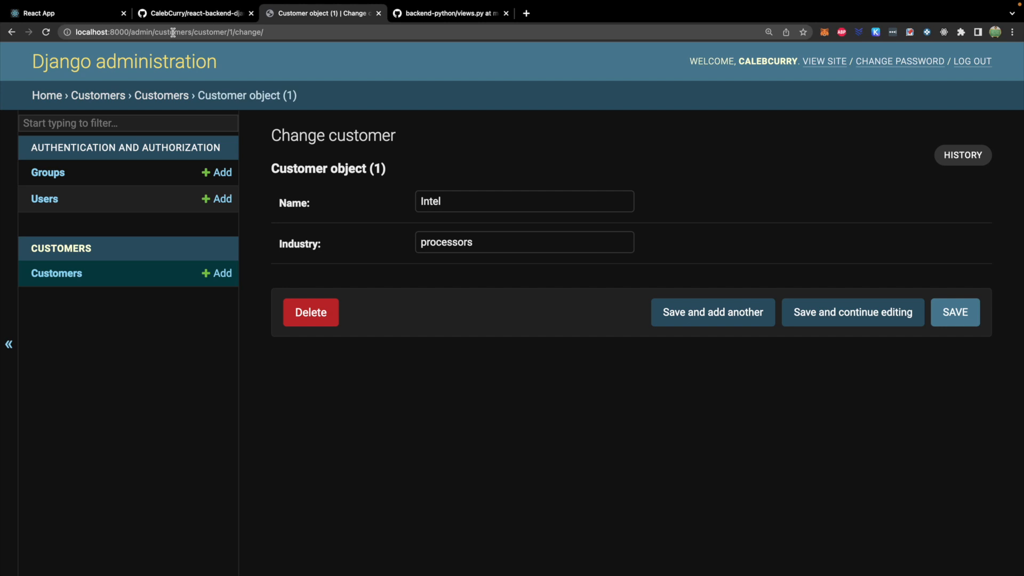
left_click(168, 31)
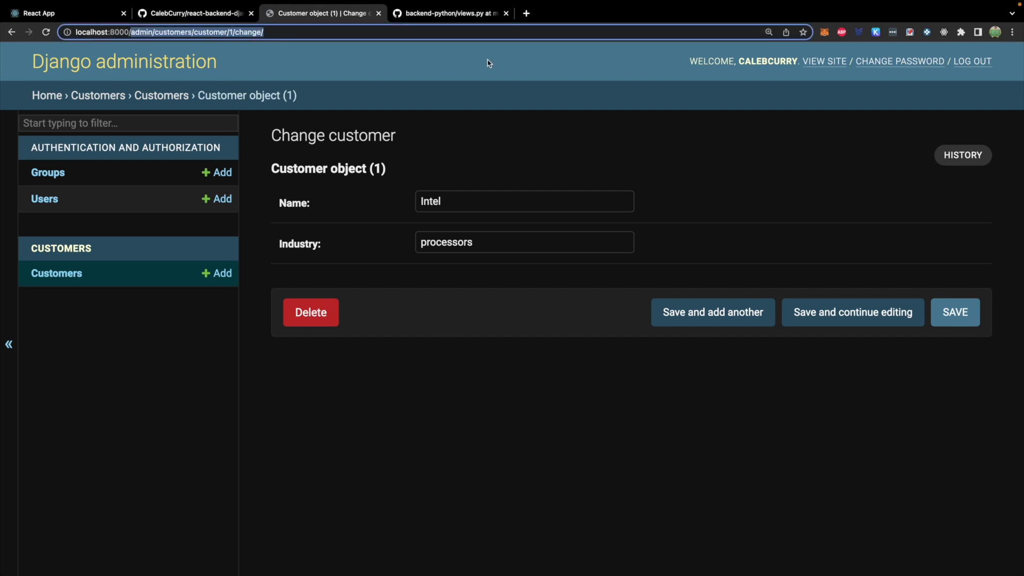
type("localhost:8000/customers")
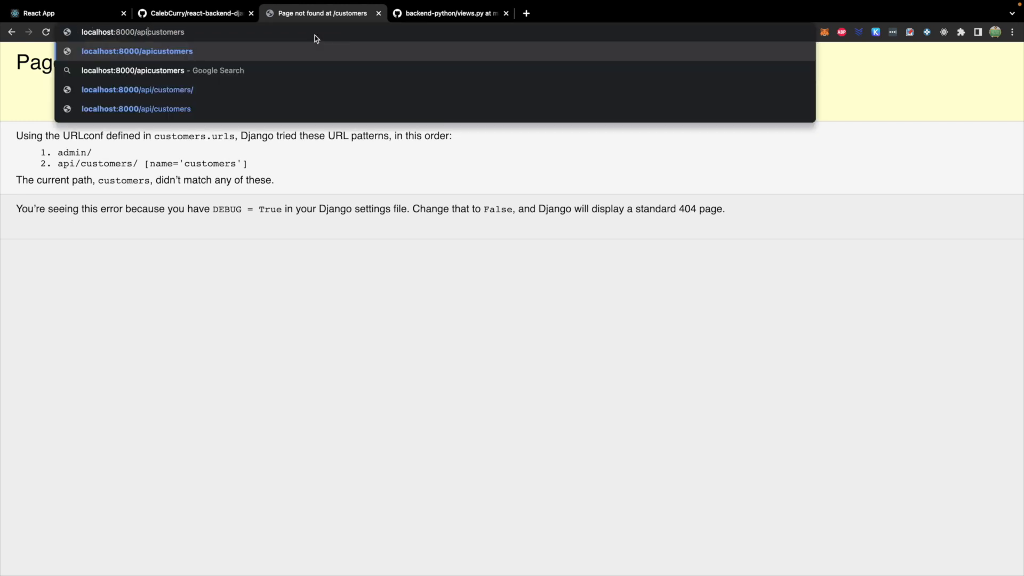
left_click(137, 90)
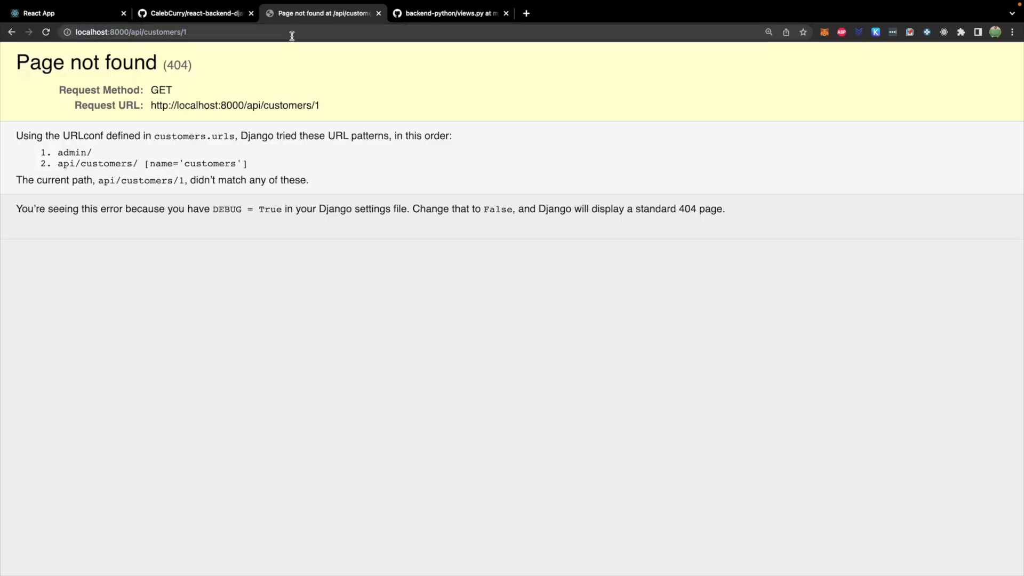
mouse_move(328, 319)
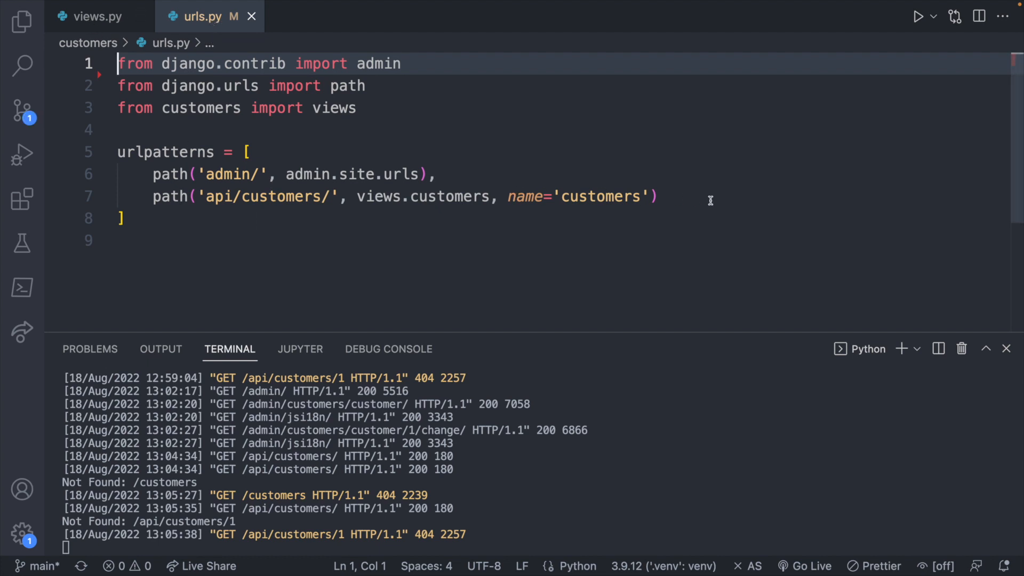
Step: Add path('api/customers/<int:id>', views.customer, name='customer') to urlpatterns and save urls.py
key("Enter")
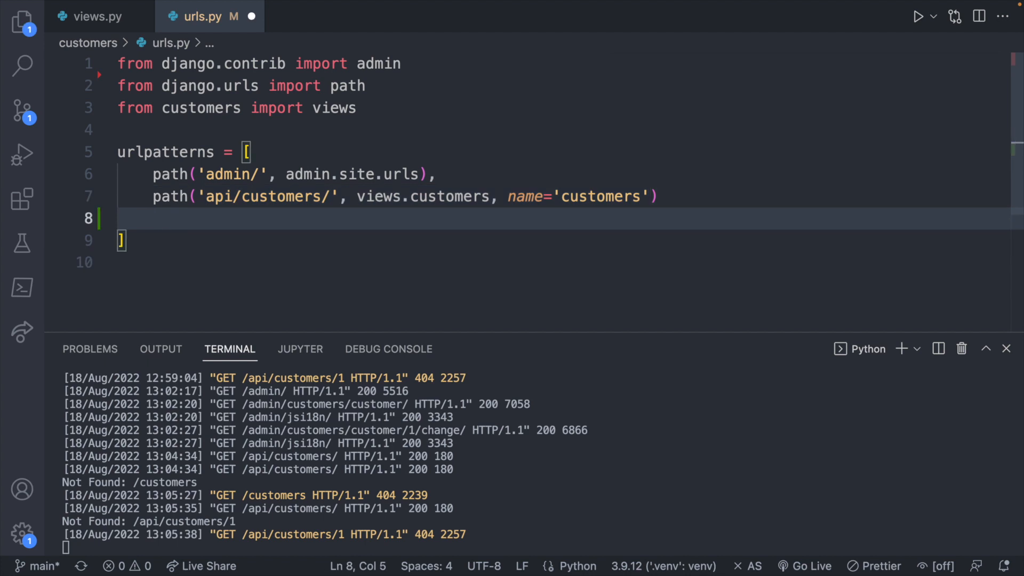
type(",")
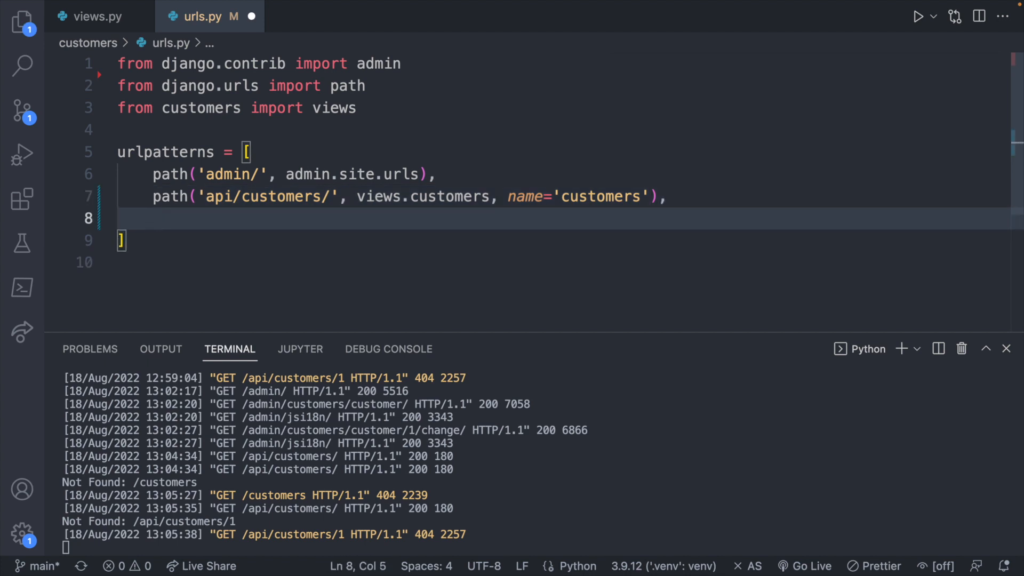
type("path(")
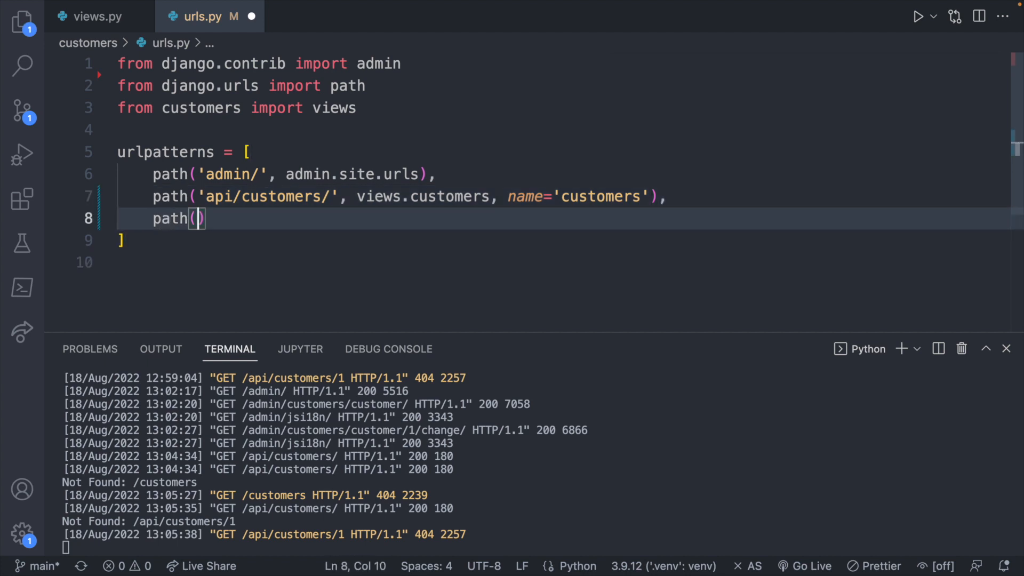
type("'api'")
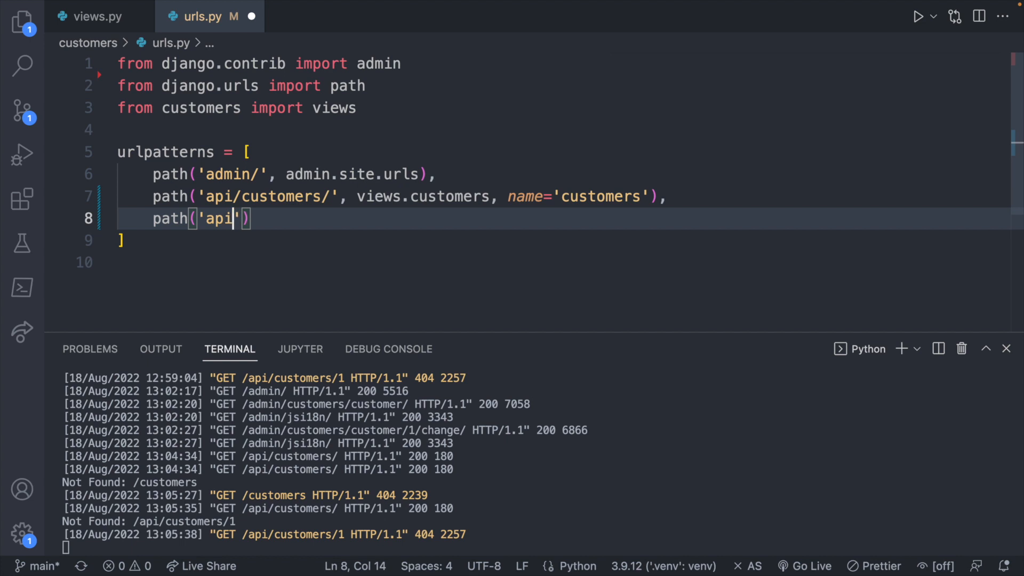
type("/customers/")
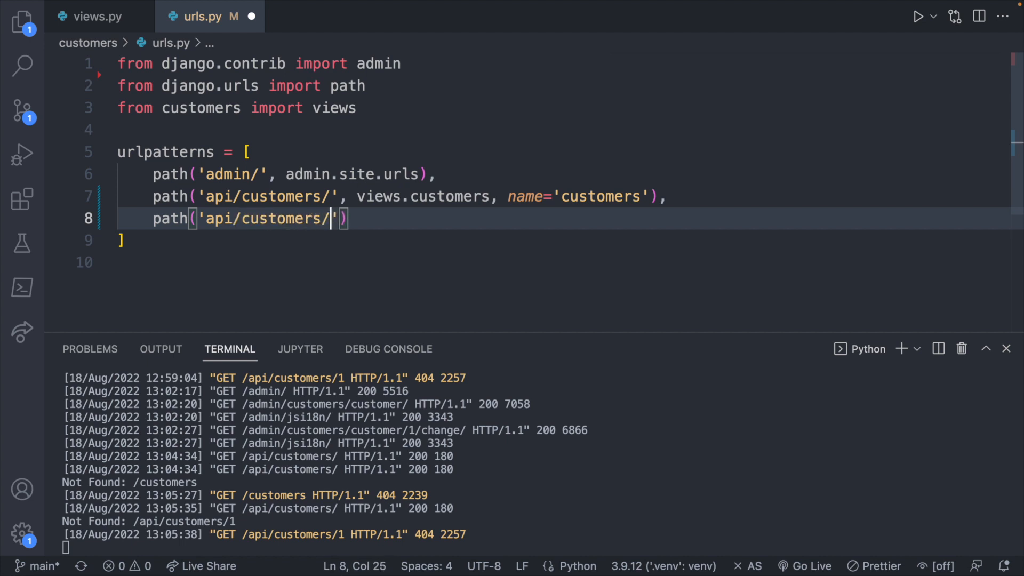
type("<>")
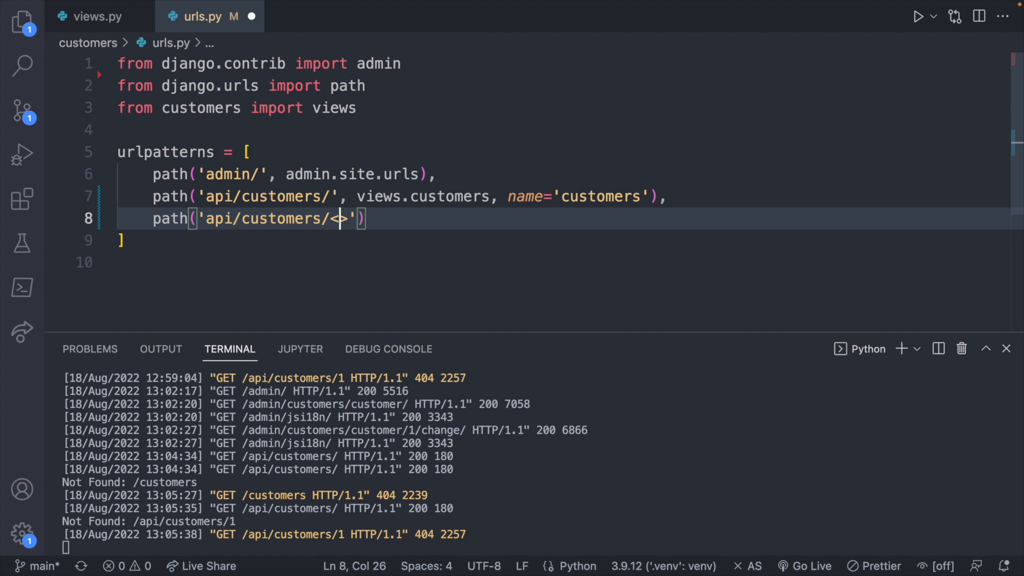
type("int")
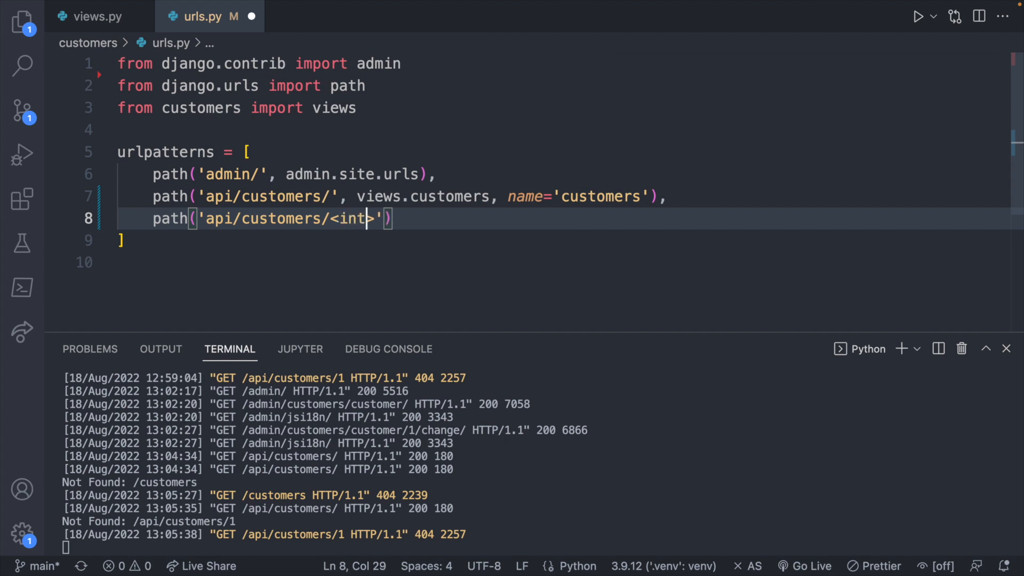
type(":id")
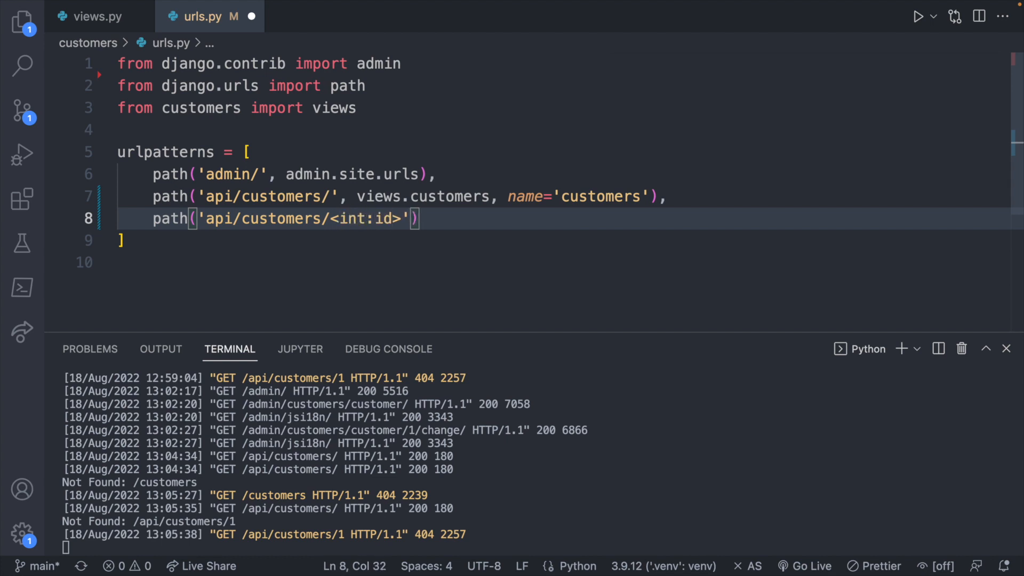
type(", view")
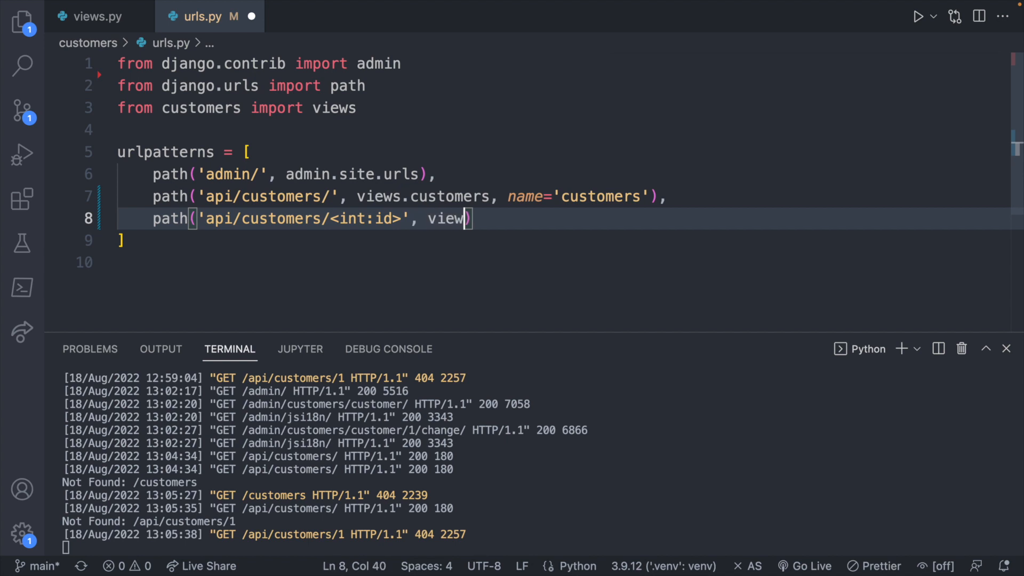
type(".customer")
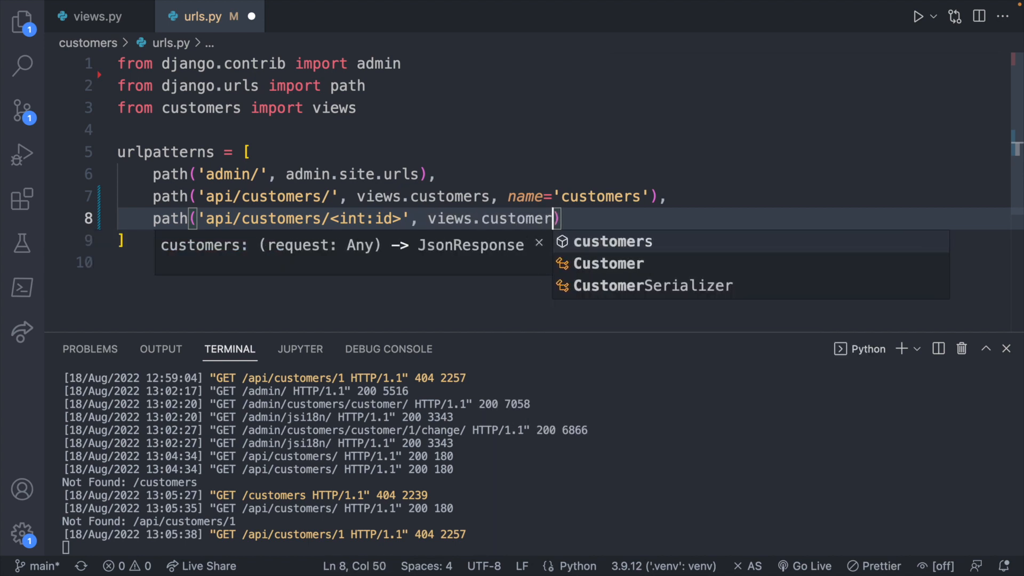
type(", name=")
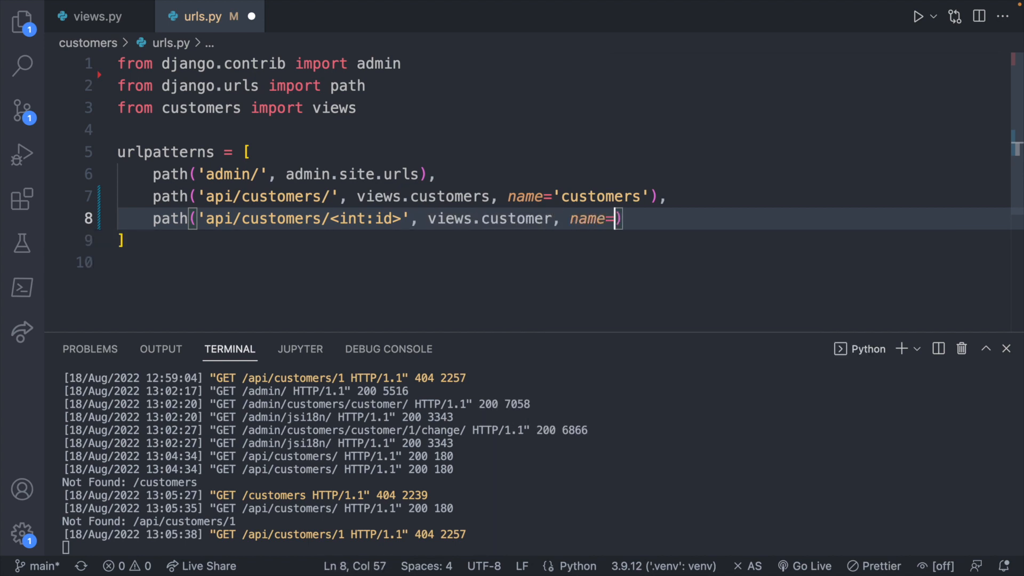
type("'customer'")
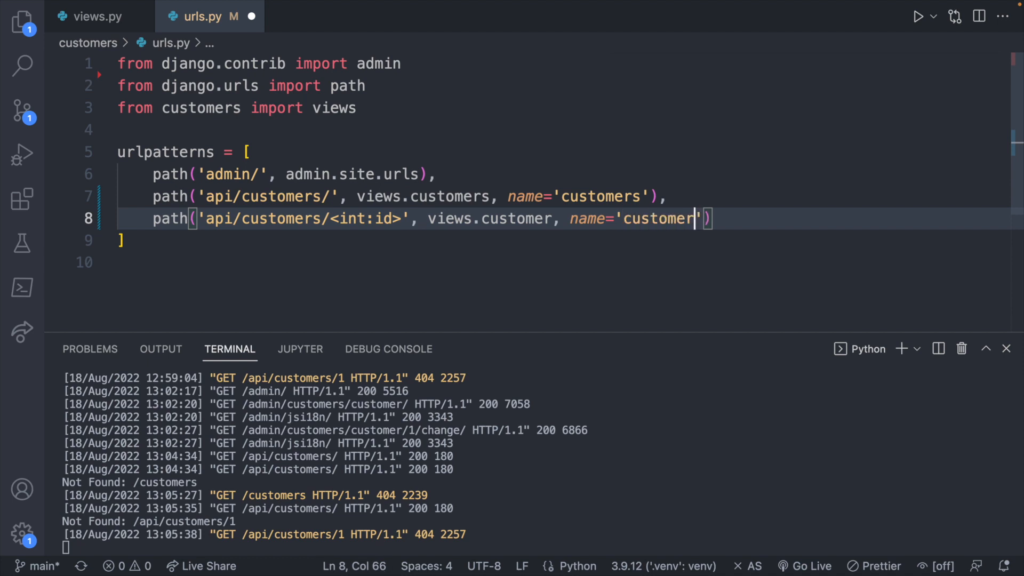
key("ctrl+s")
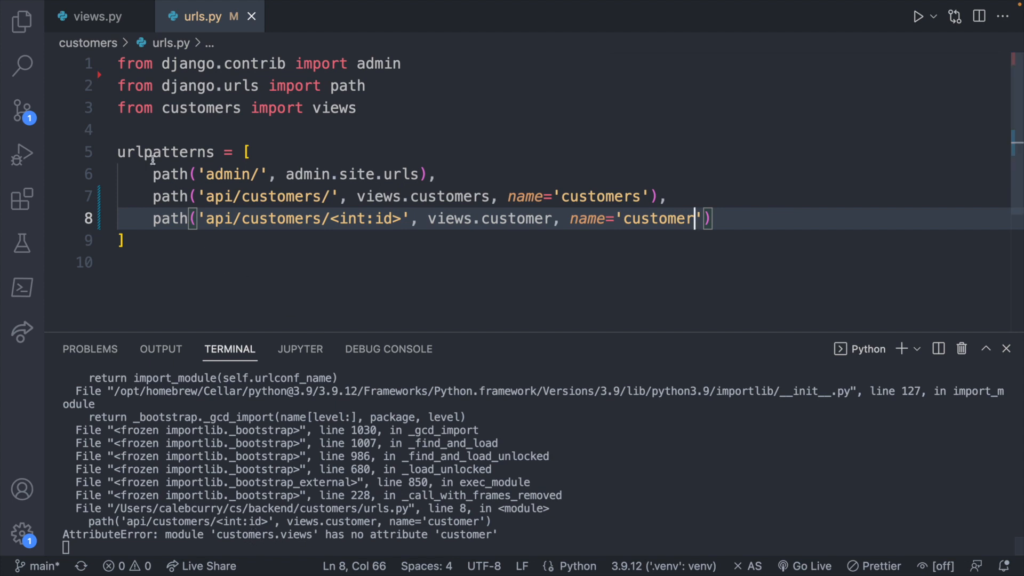
Step: Define a customer(request) function below the customers view in views.py
left_click(97, 15)
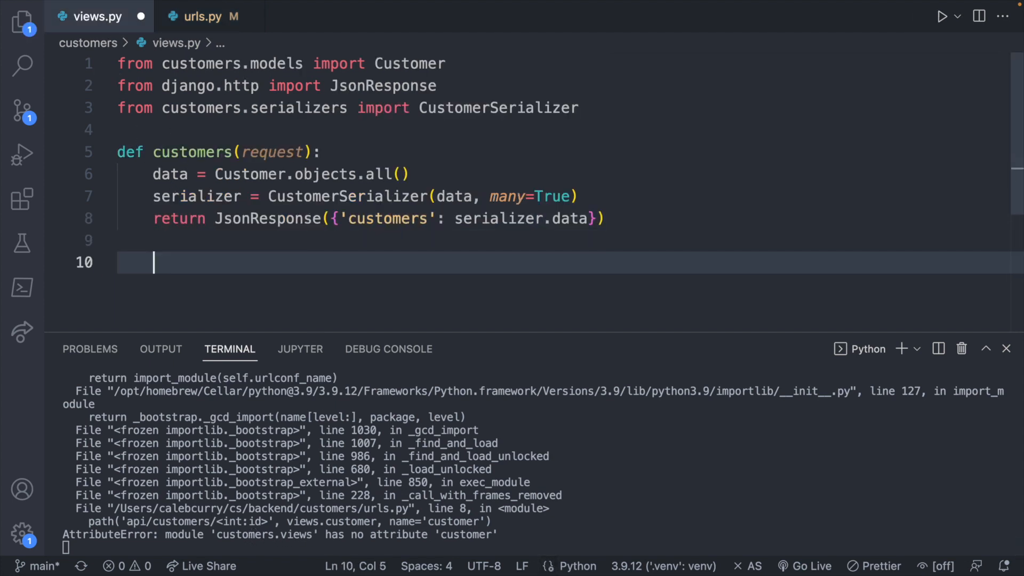
type("def customer(")
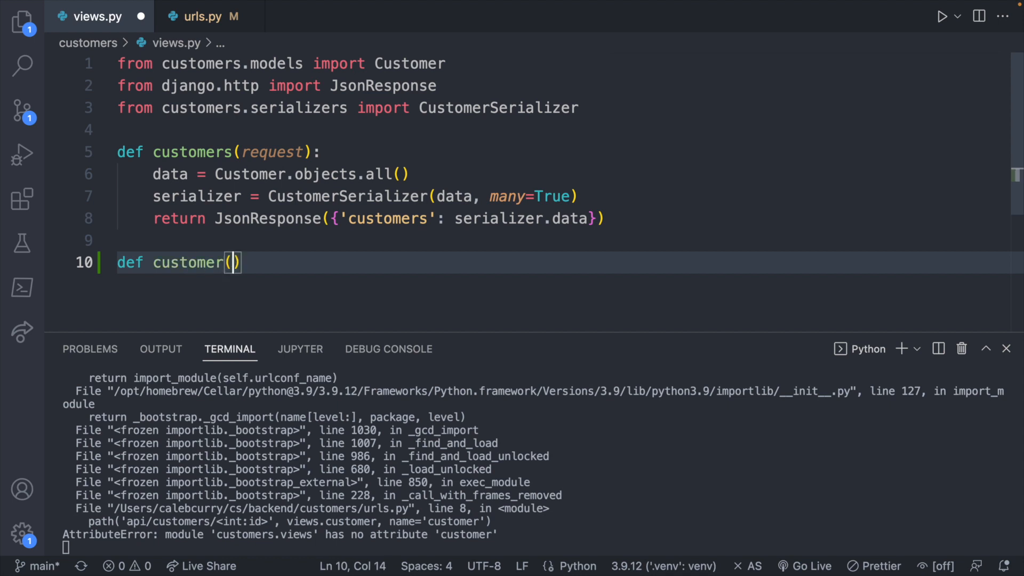
type("request")
type("pass")
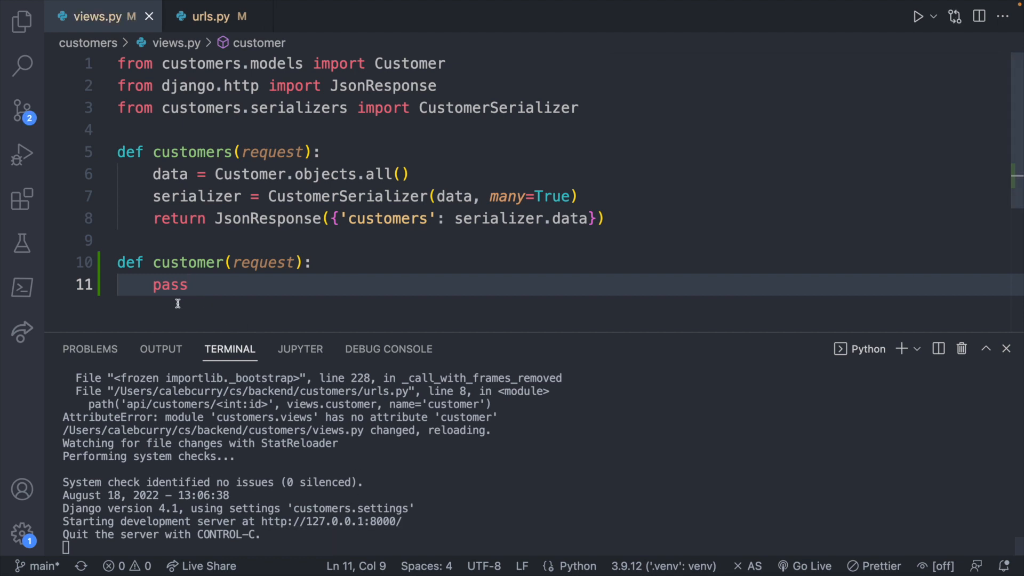
mouse_move(213, 302)
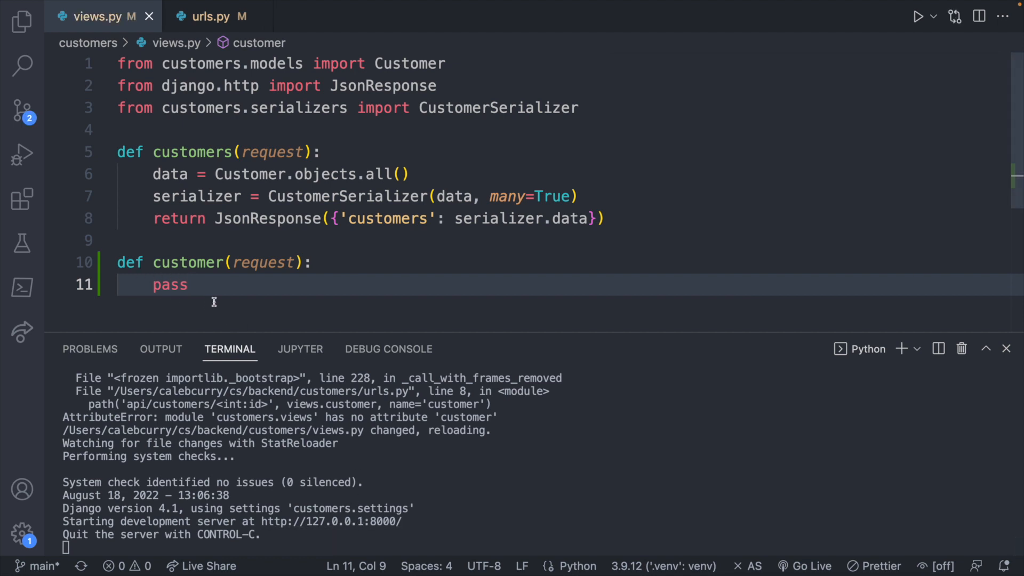
key("Backspace")
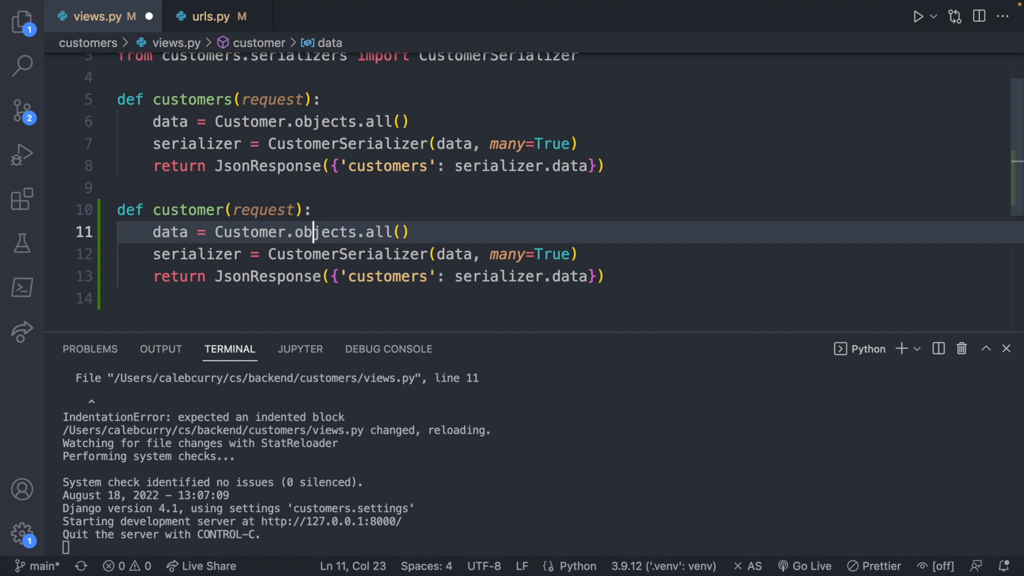
Step: Make the customer view fetch Customer.objects.get(pk=id) and accept an id parameter
key("Backspace")
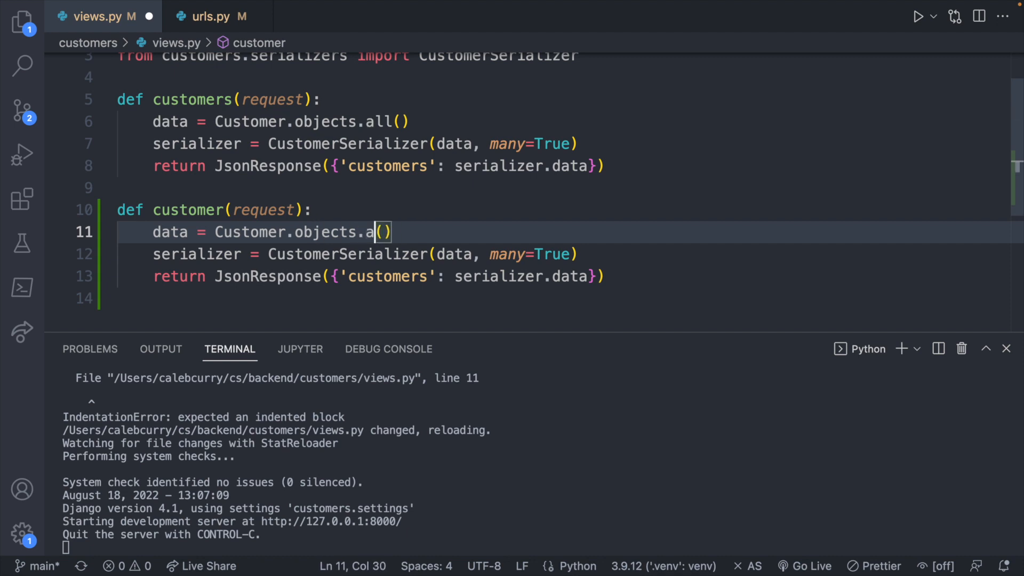
type("et")
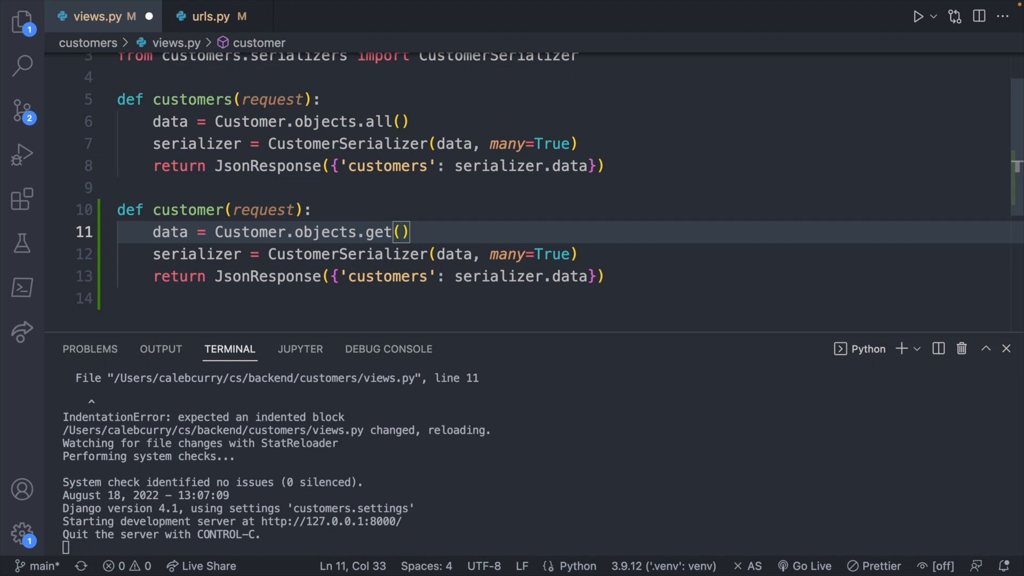
type("pk")
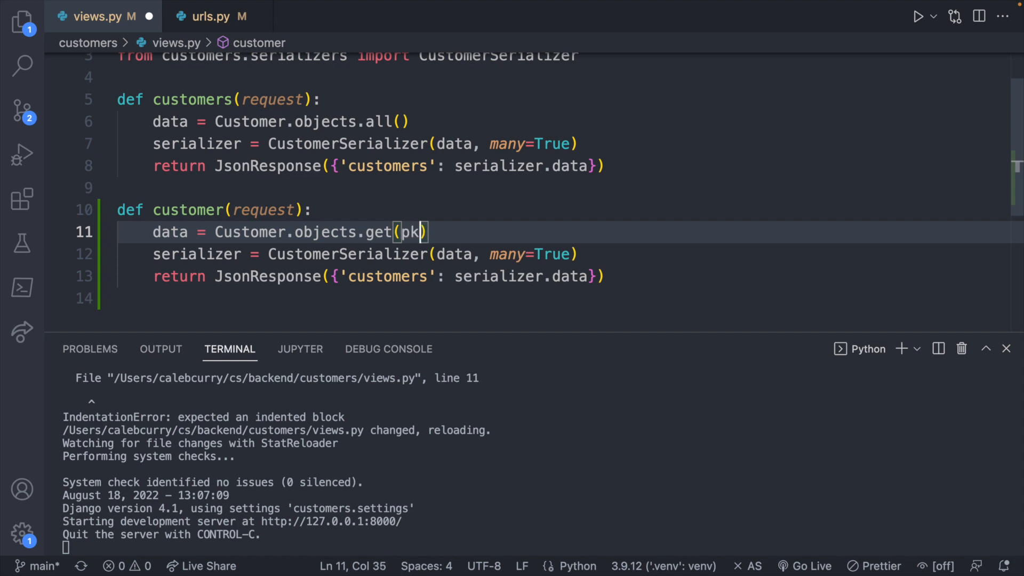
type("=")
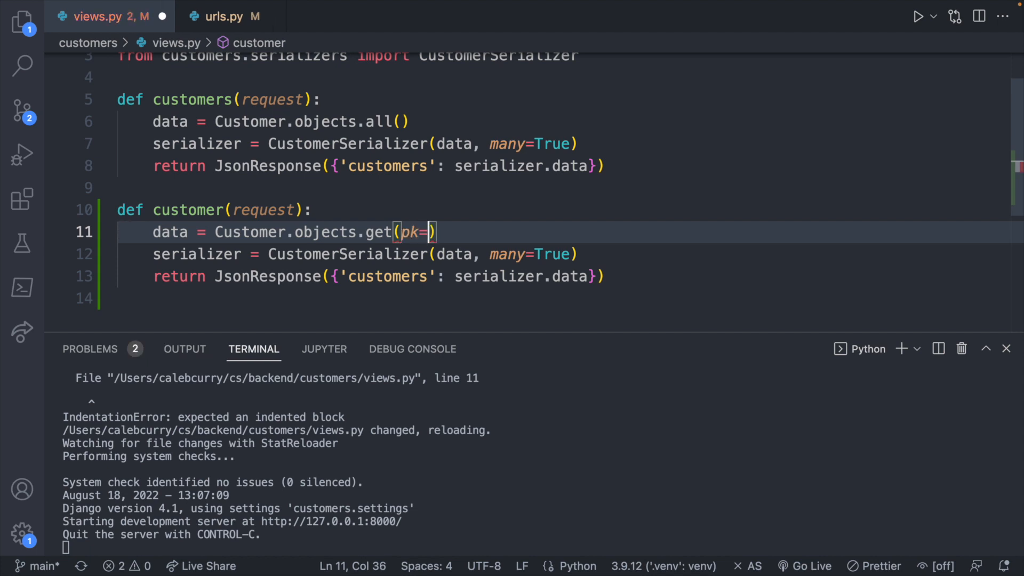
key("Left")
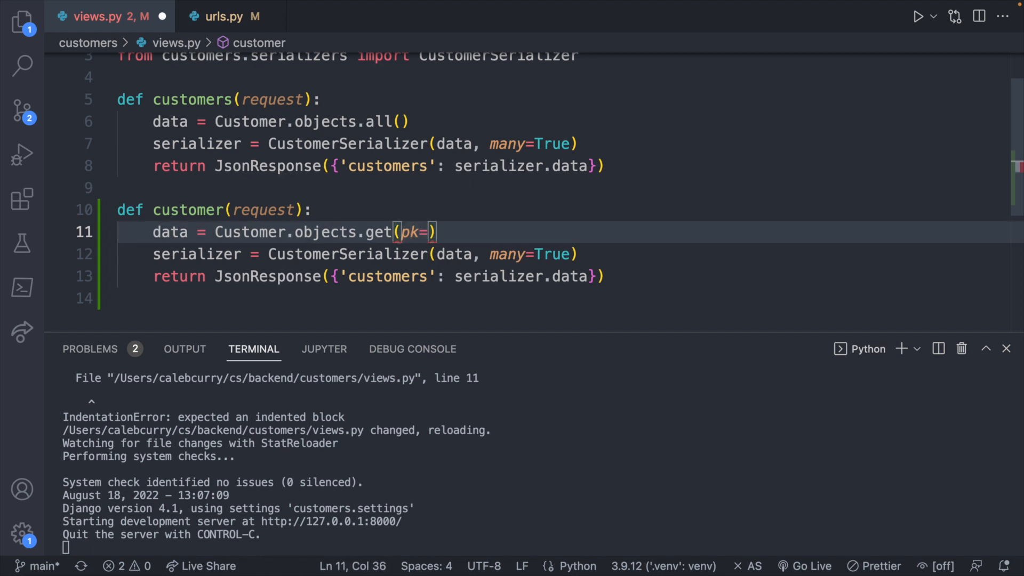
type("id")
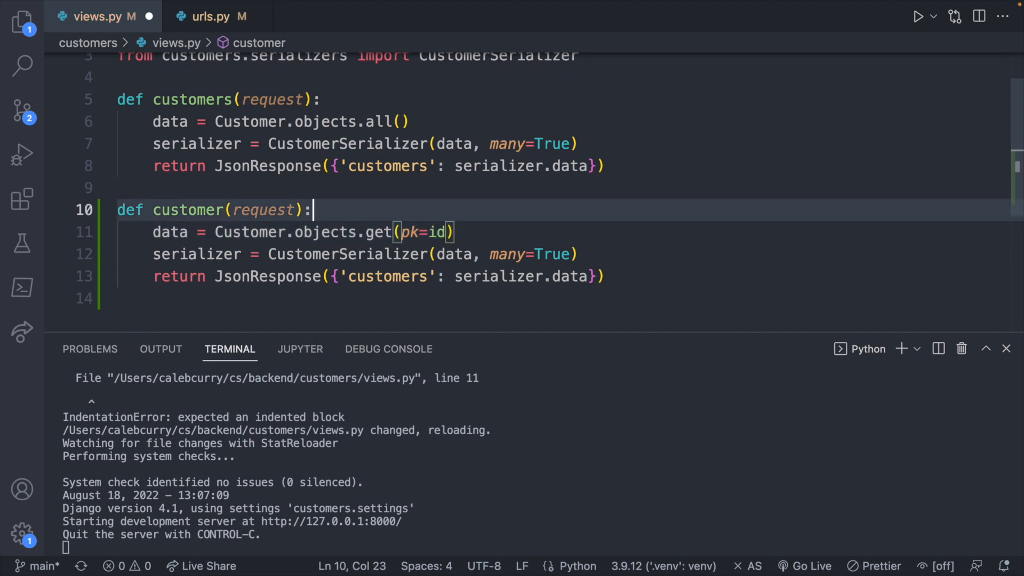
type(", i")
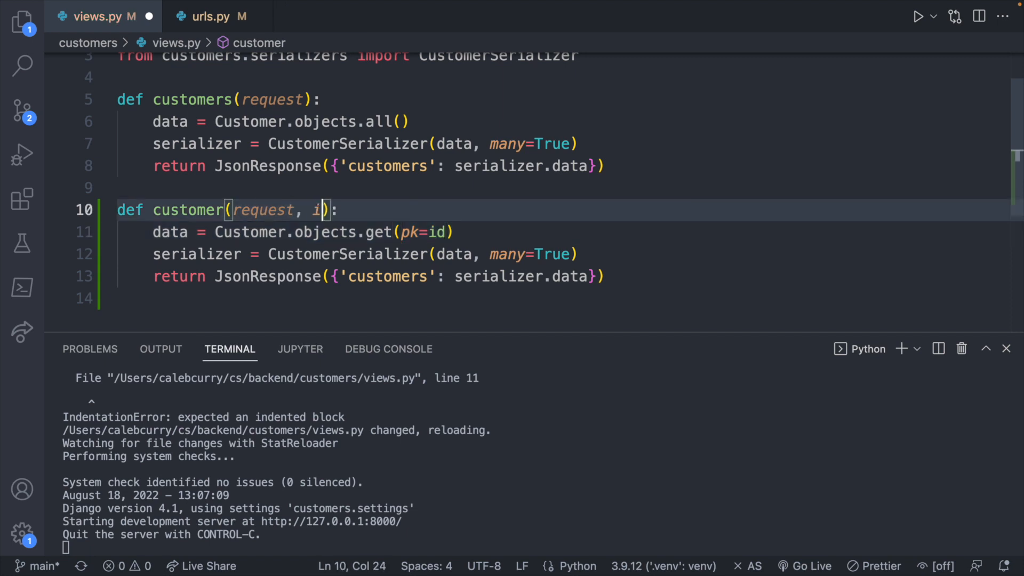
type("d")
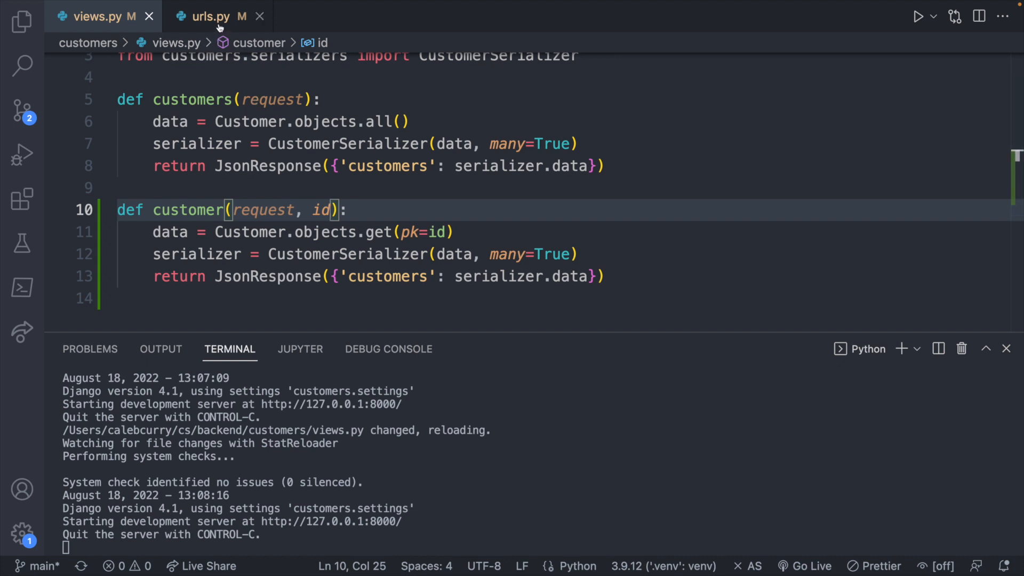
Step: Check urls.py, then adjust the serializer line in the customer view
left_click(210, 16)
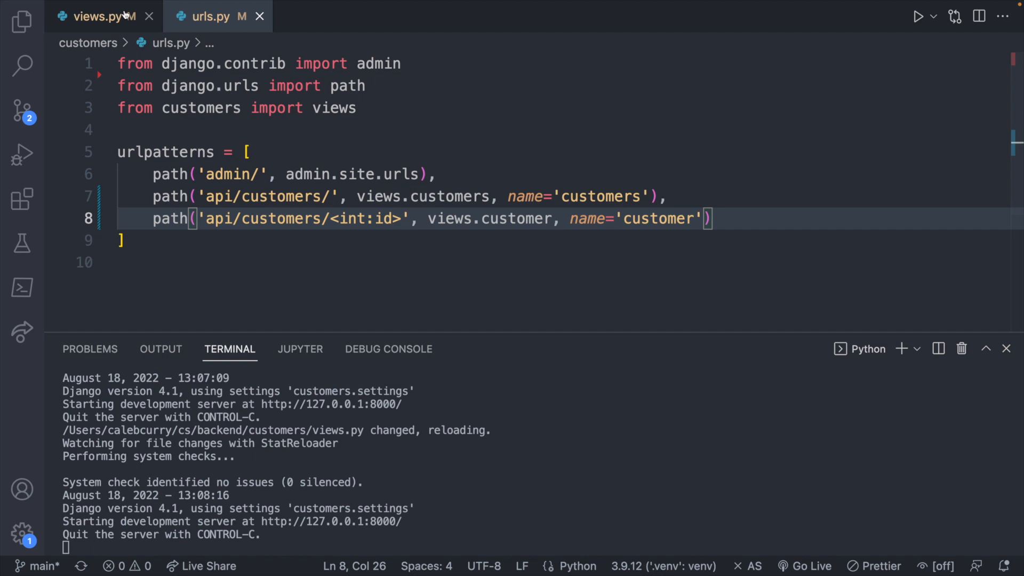
left_click(98, 16)
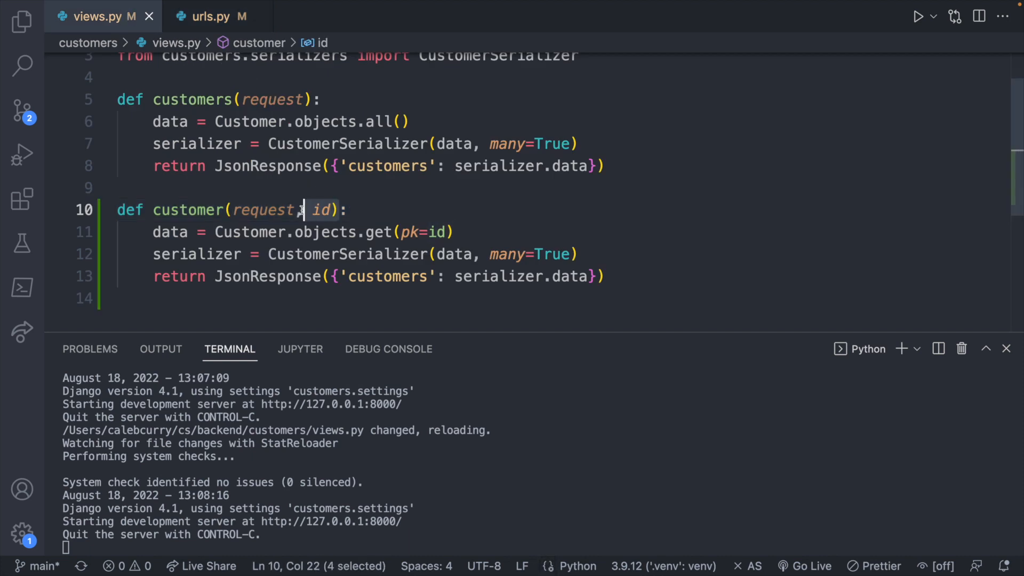
left_click(201, 246)
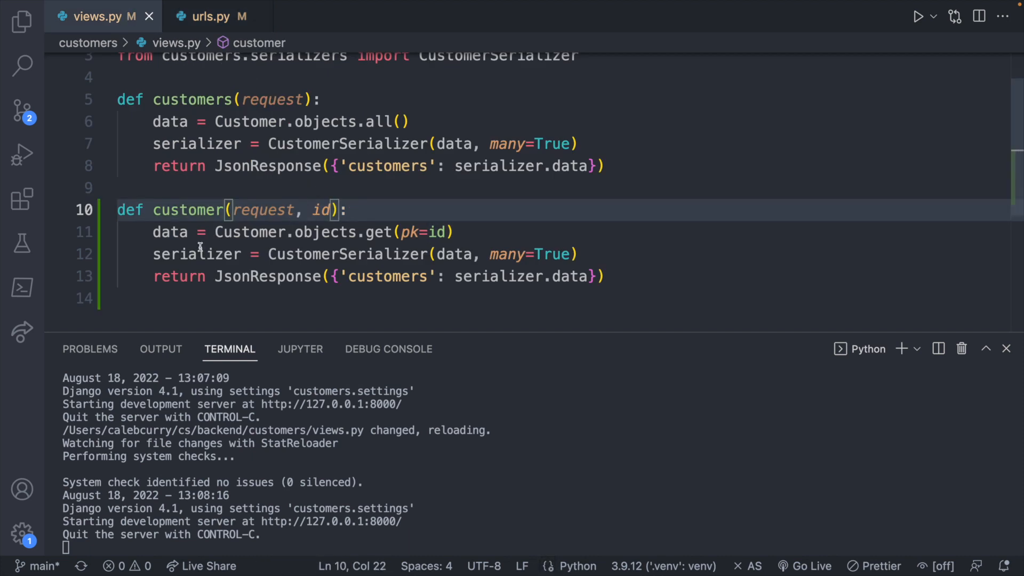
left_click(153, 232)
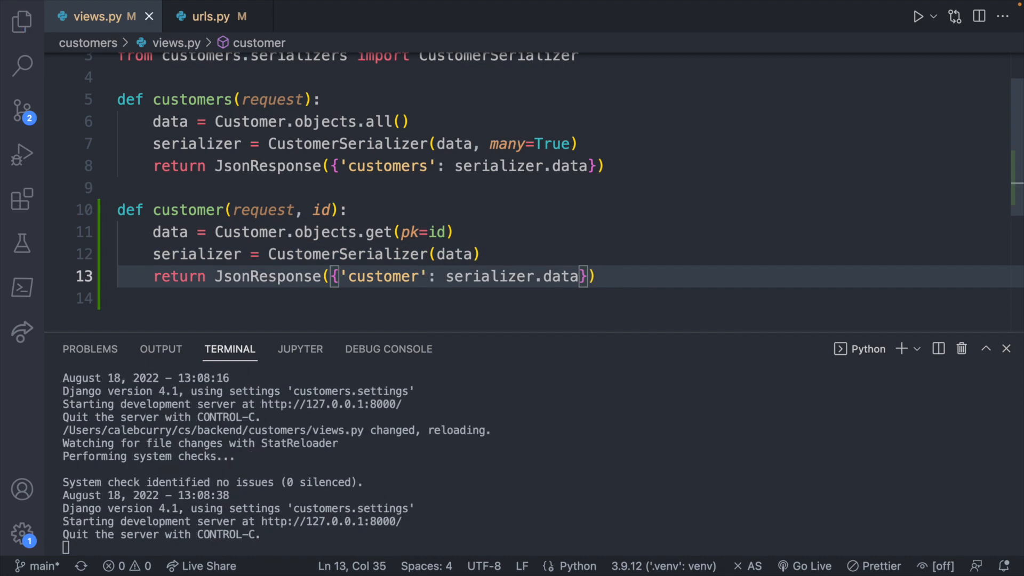
left_click(329, 13)
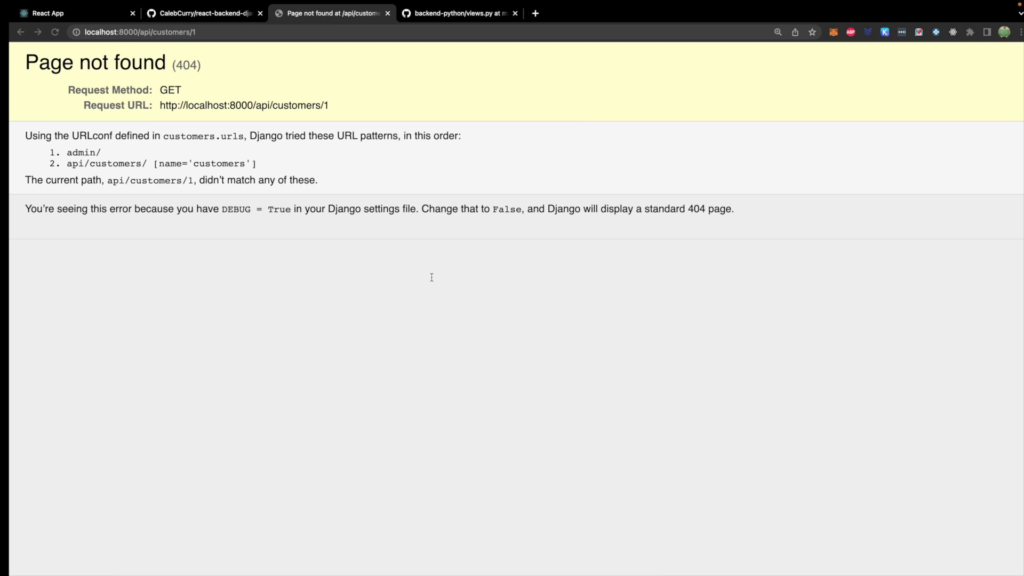
Step: Reload api/customers/1 to see Intel's JSON, then return to the React Customers page
left_click(140, 32)
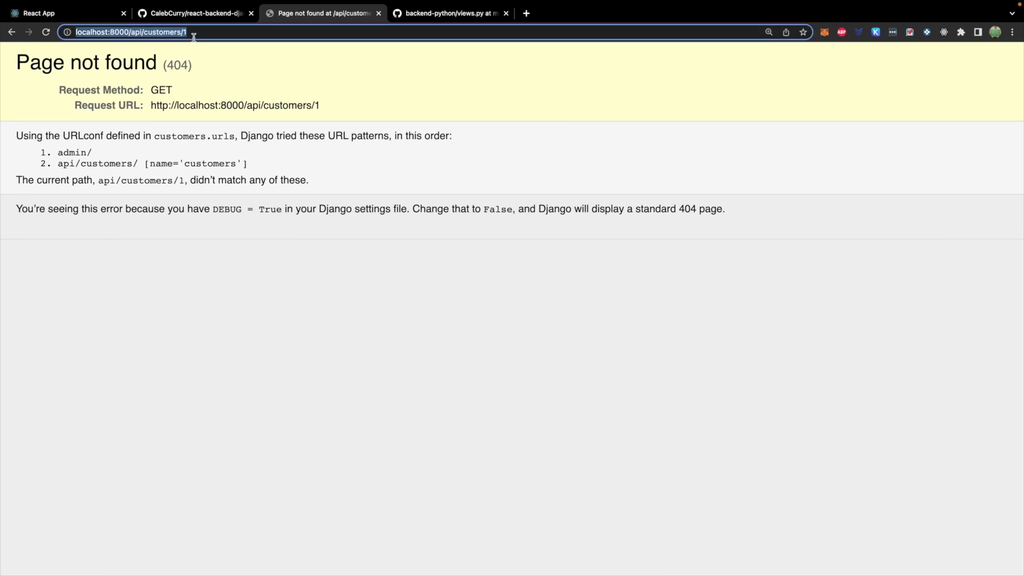
key("Return")
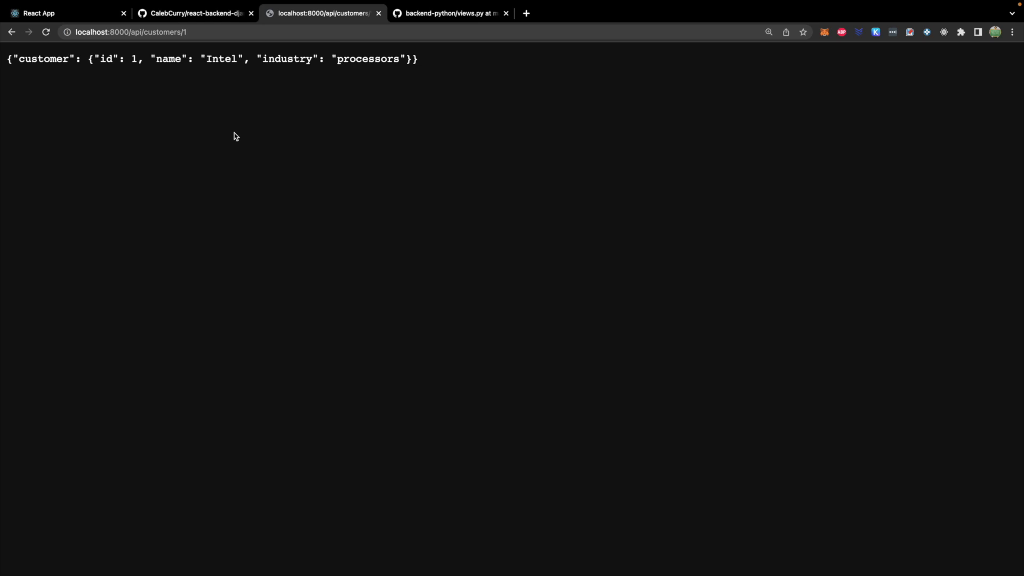
mouse_move(55, 57)
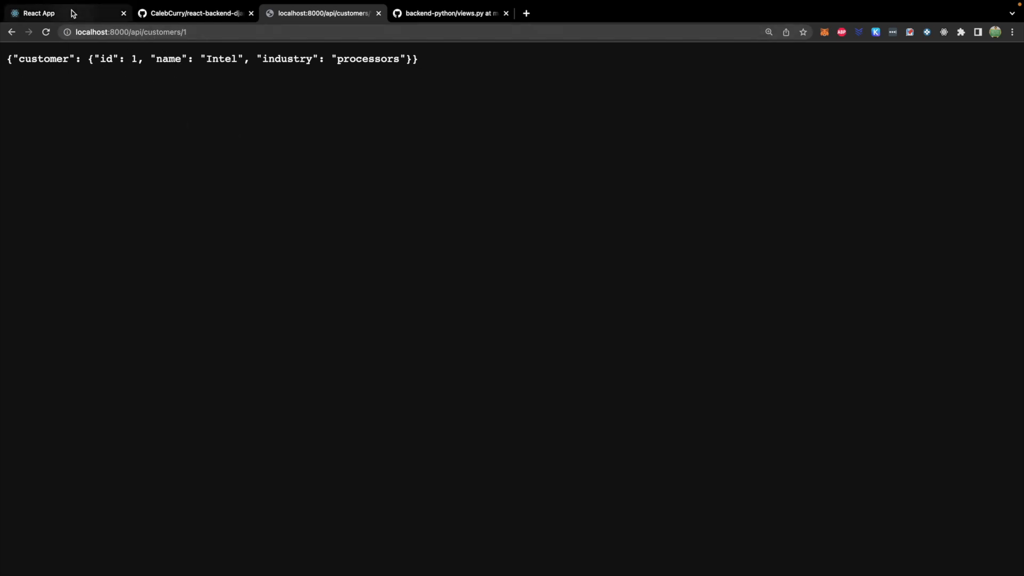
left_click(61, 13)
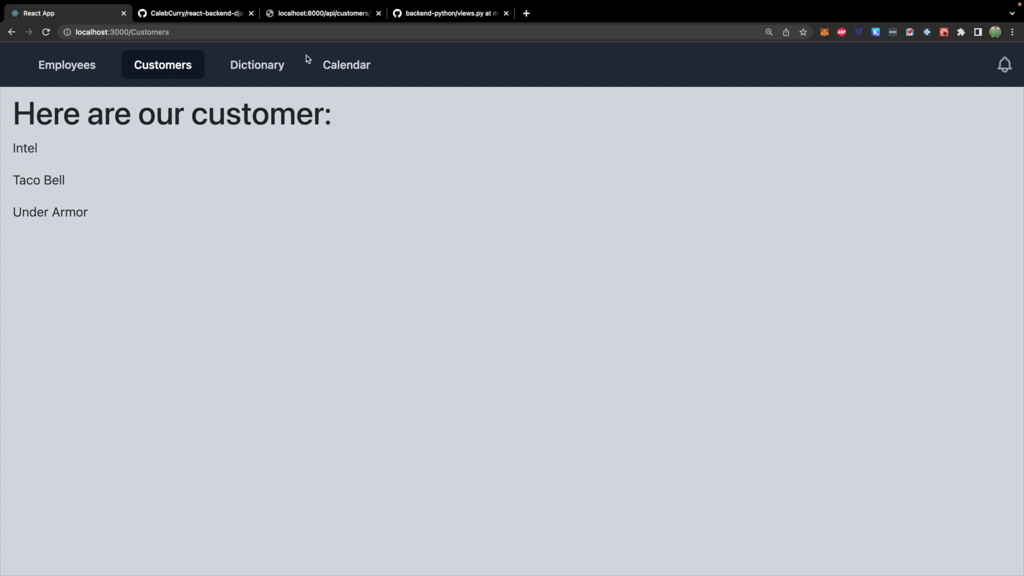
left_click(320, 12)
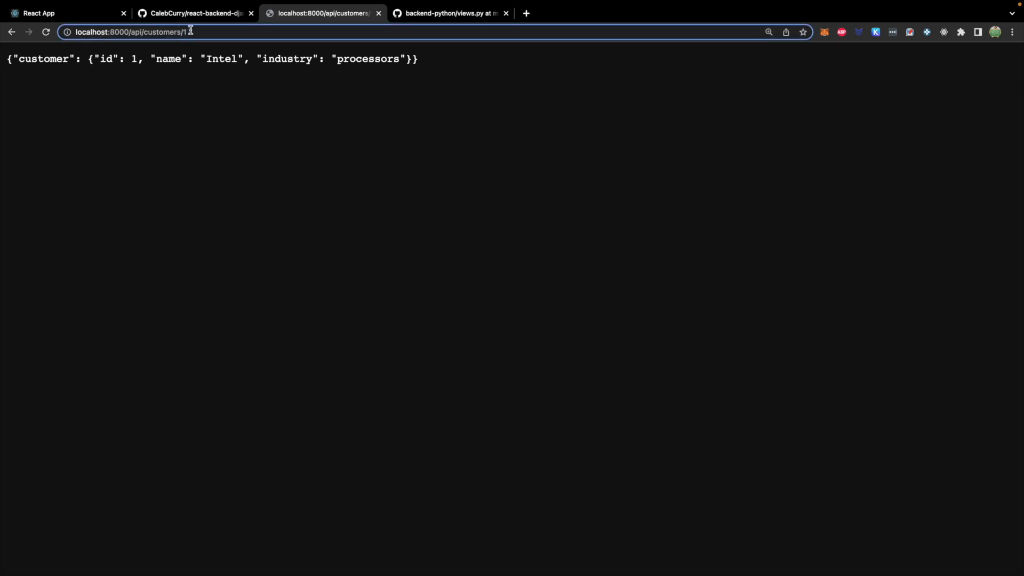
left_click(163, 32)
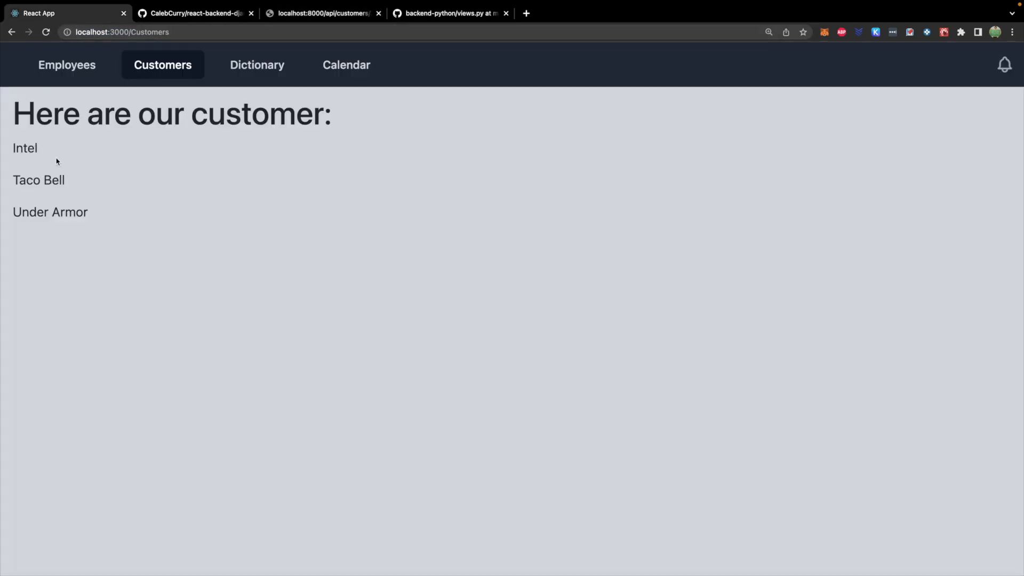
mouse_move(313, 183)
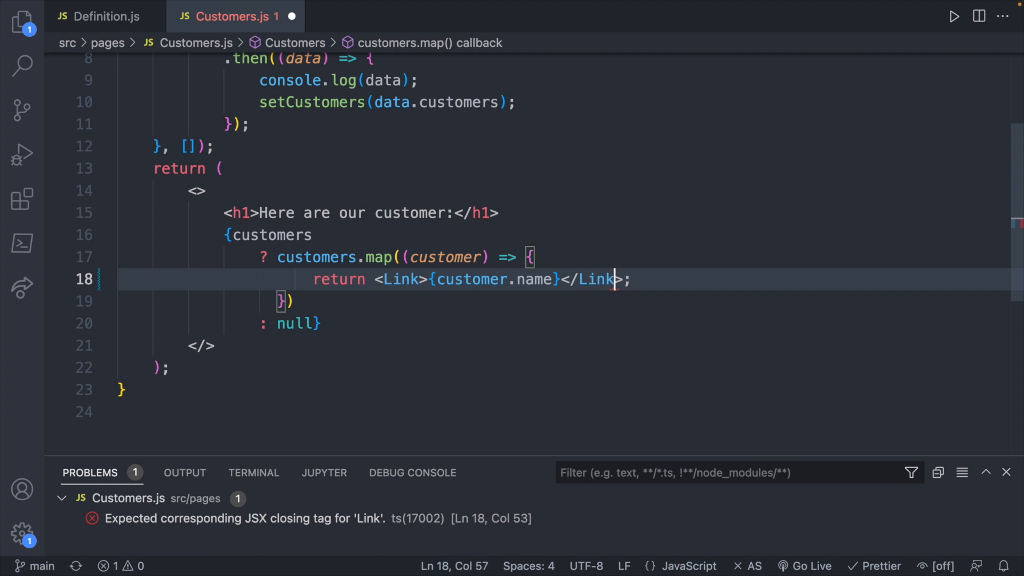
Step: Give the customer Link tag a to='#' target in Customers.js
type("to")
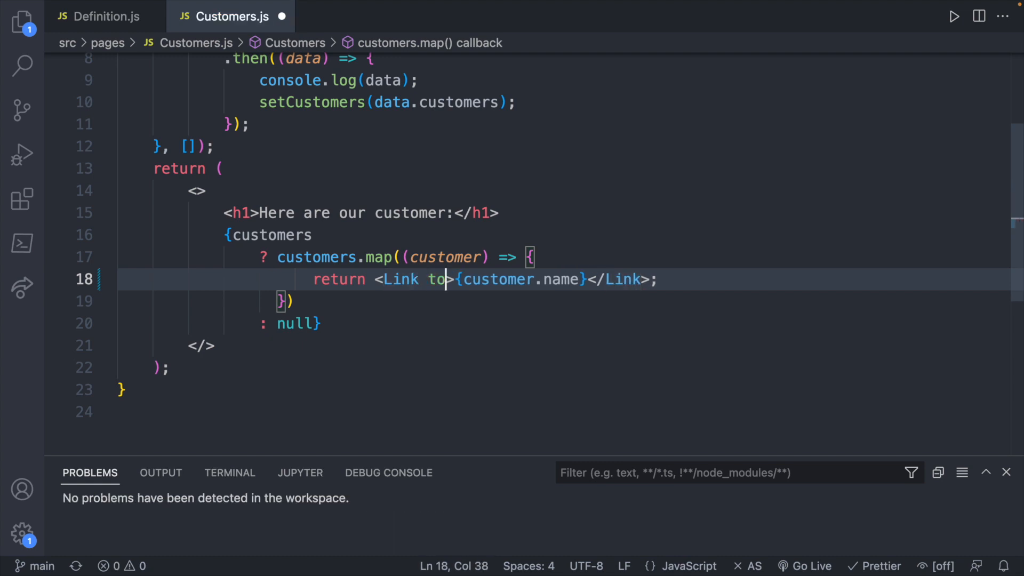
type("=''")
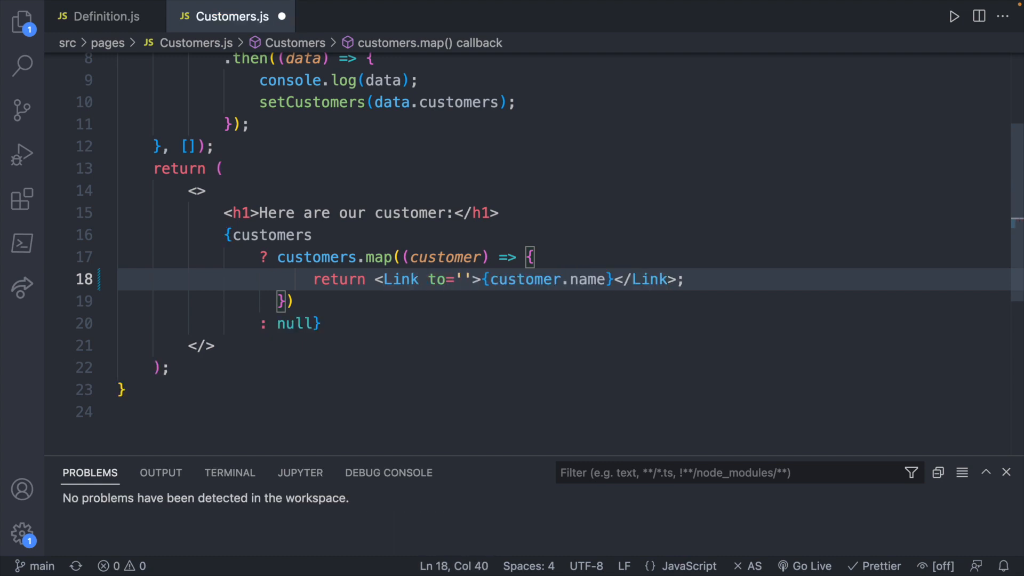
type("#")
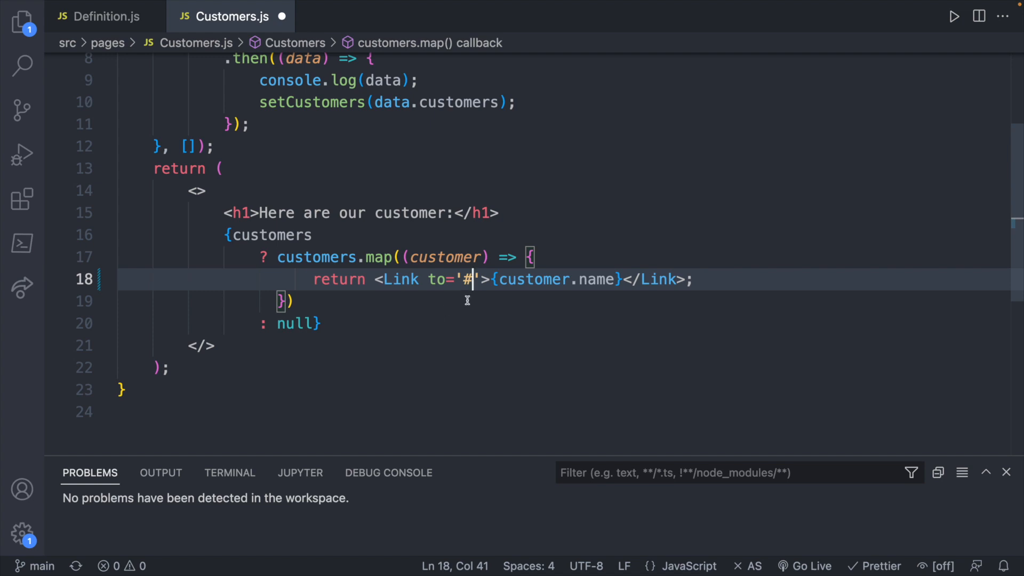
Step: Import Link from 'react-router-dom' at the top of Customers.js and save
scroll("up", 3)
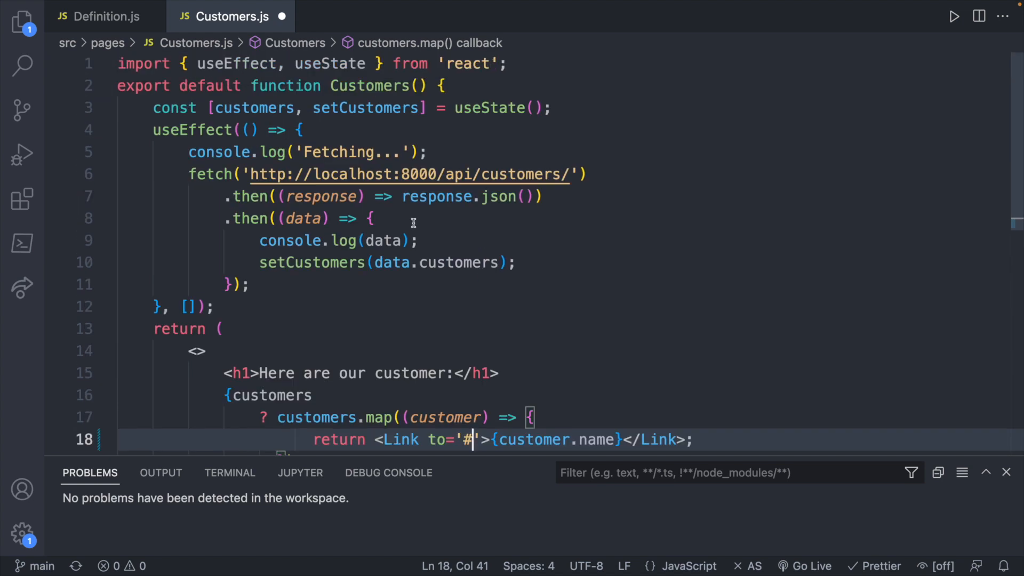
key("Enter")
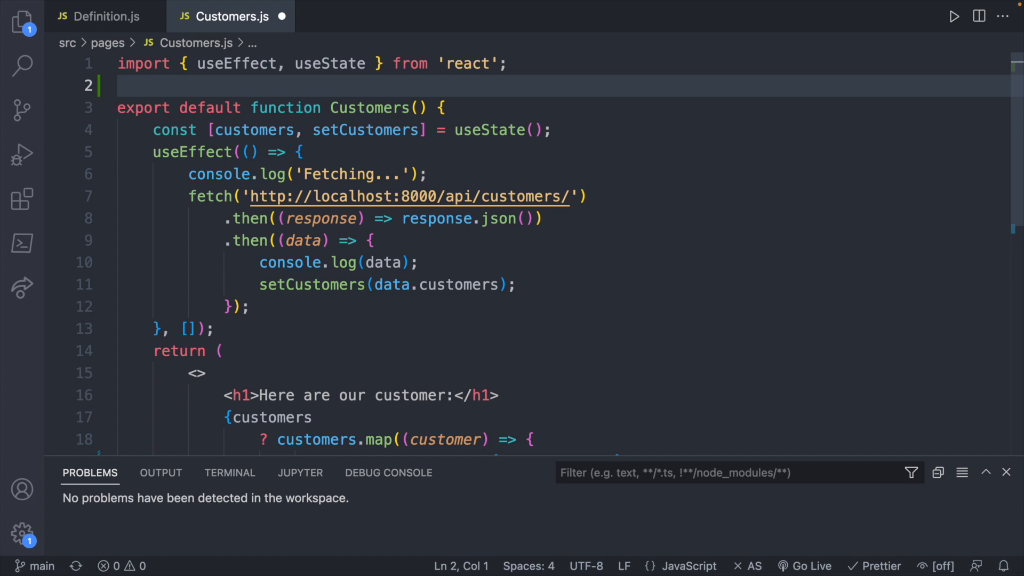
type("import {")
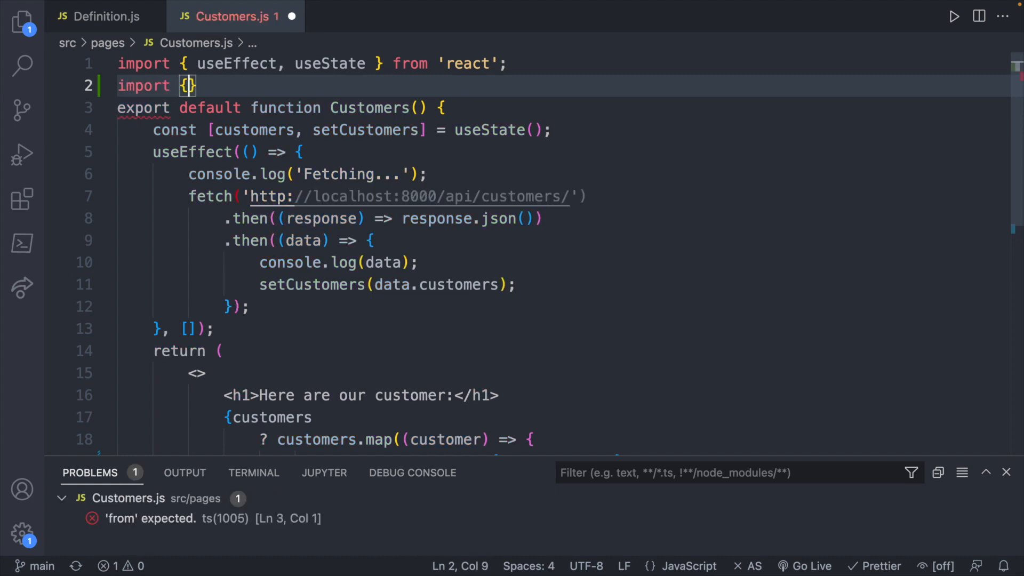
type("Link")
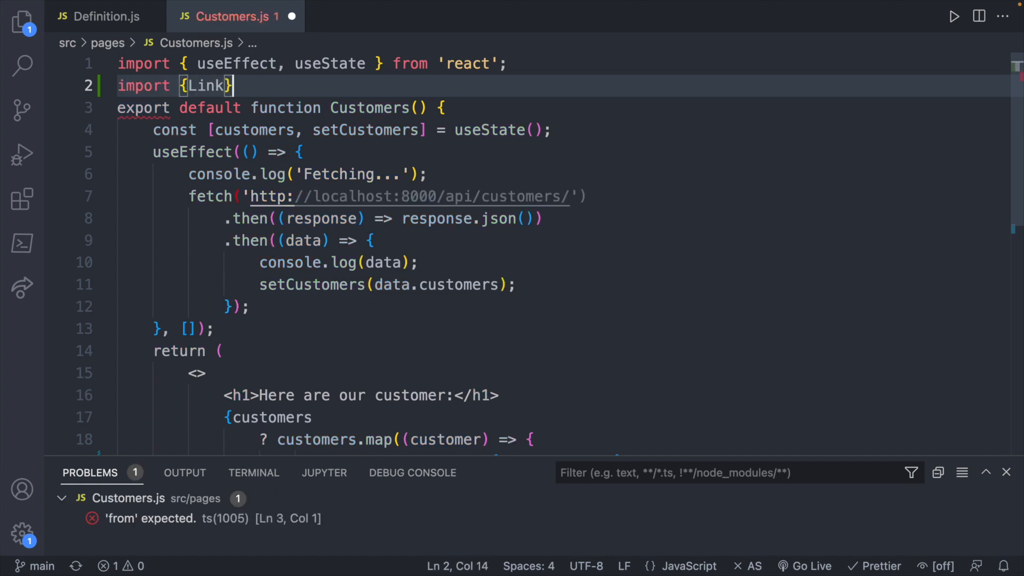
type("from 'react'")
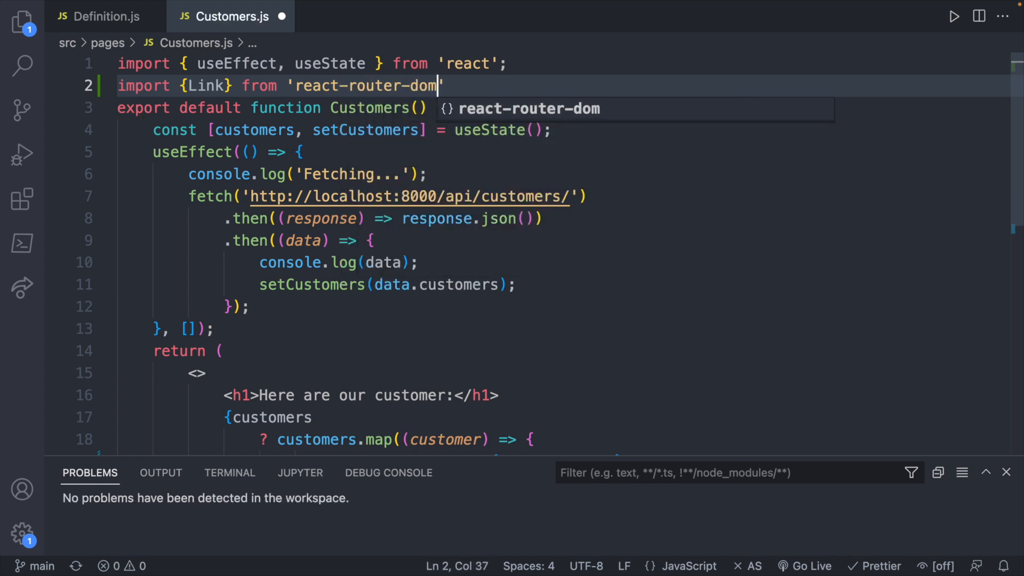
key("Enter")
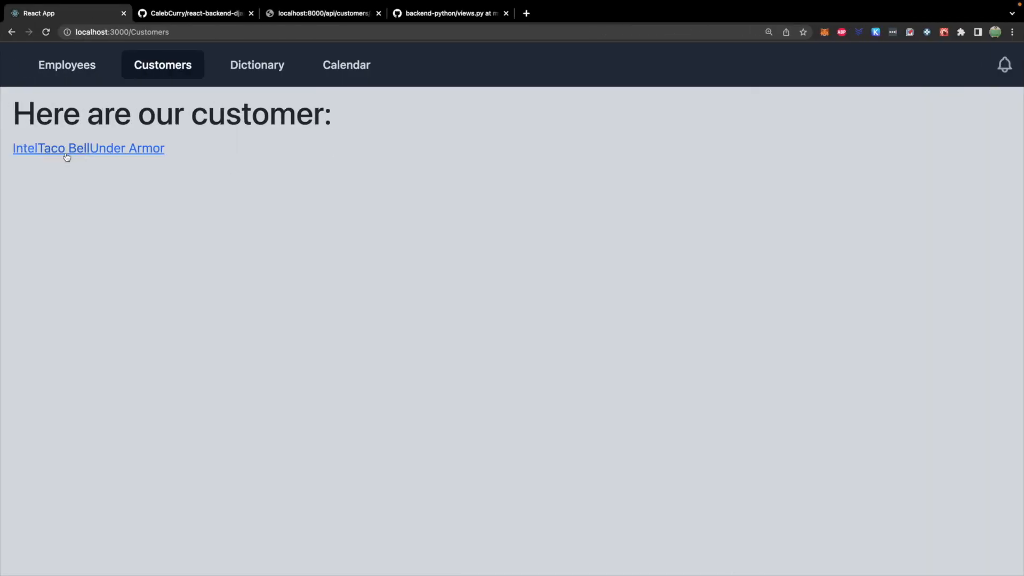
Step: Wrap each customer's returned Link in its own list item tags
key("alt+tab")
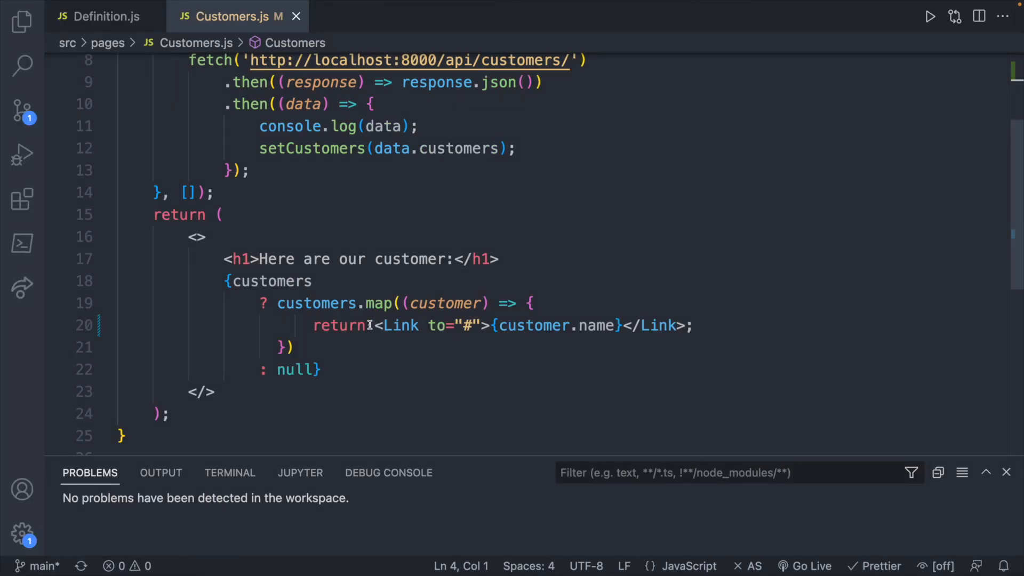
left_click(374, 325)
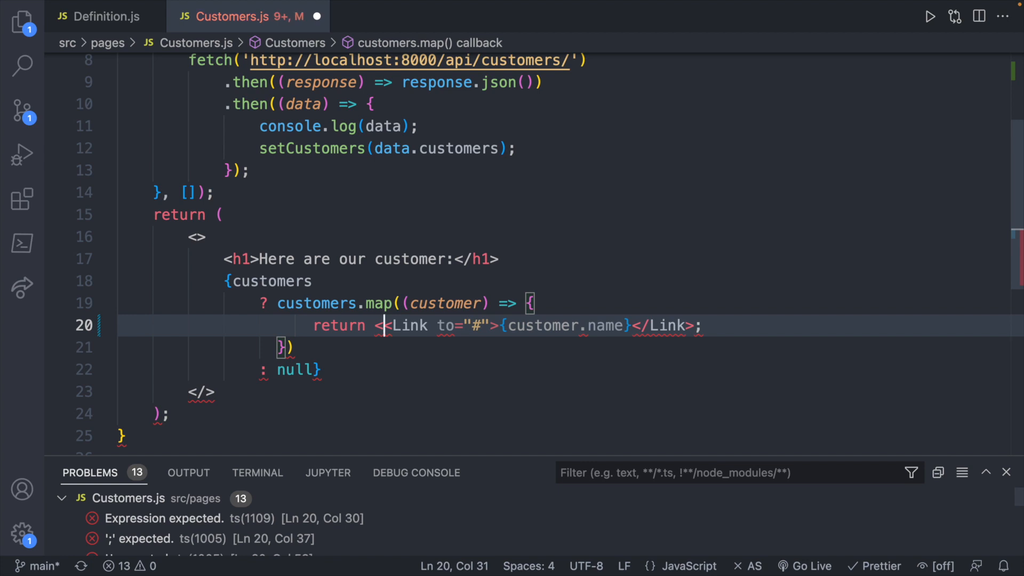
type("<p></p>")
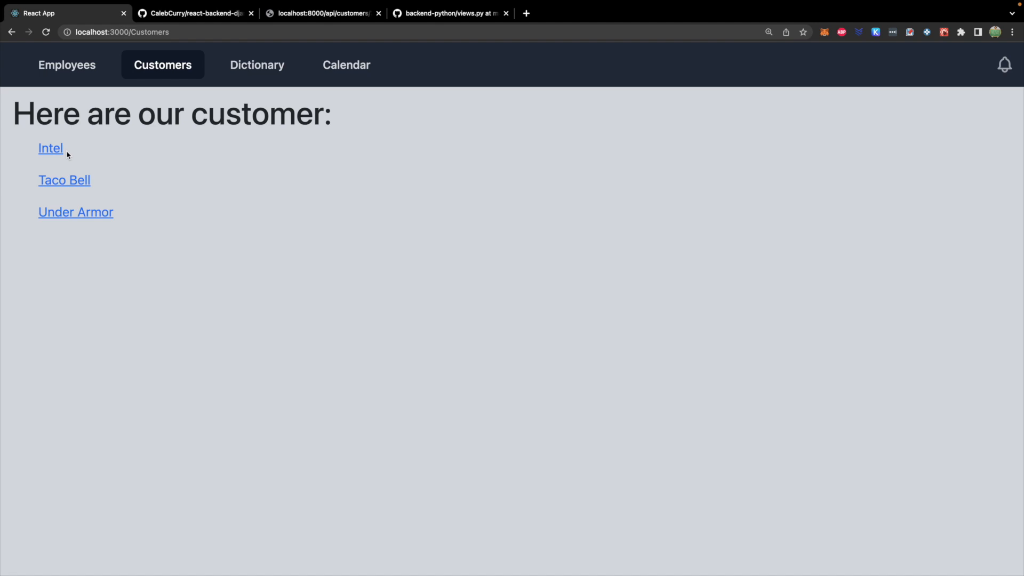
mouse_move(65, 180)
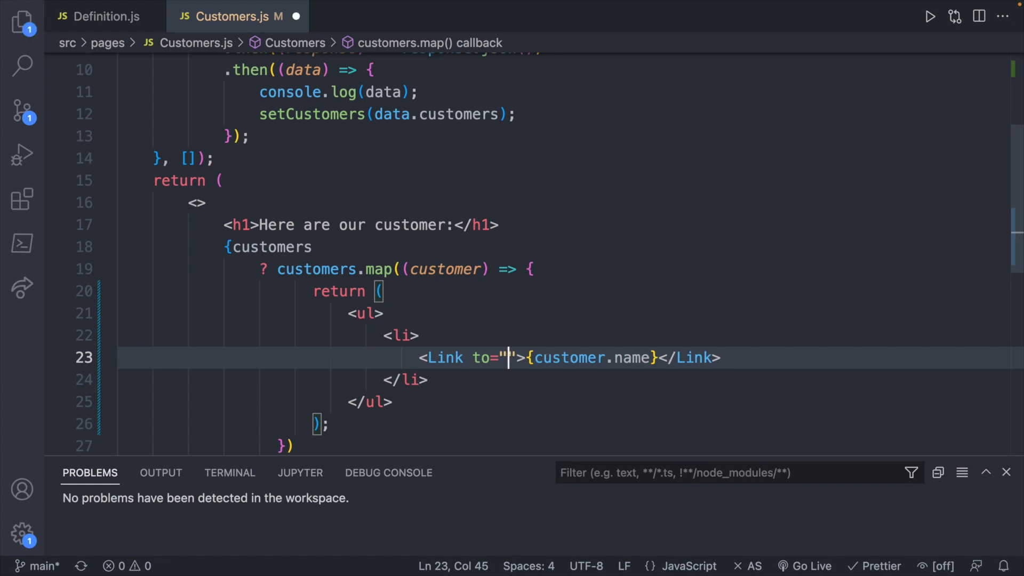
Step: Set each Link's to attribute to "/customers/" + customer.id
type("/customers")
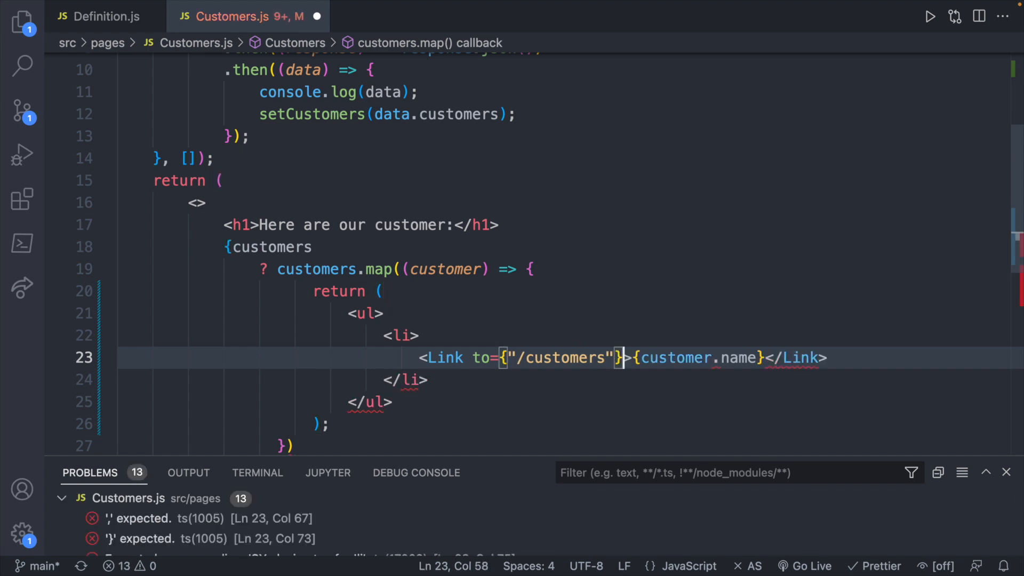
type("+")
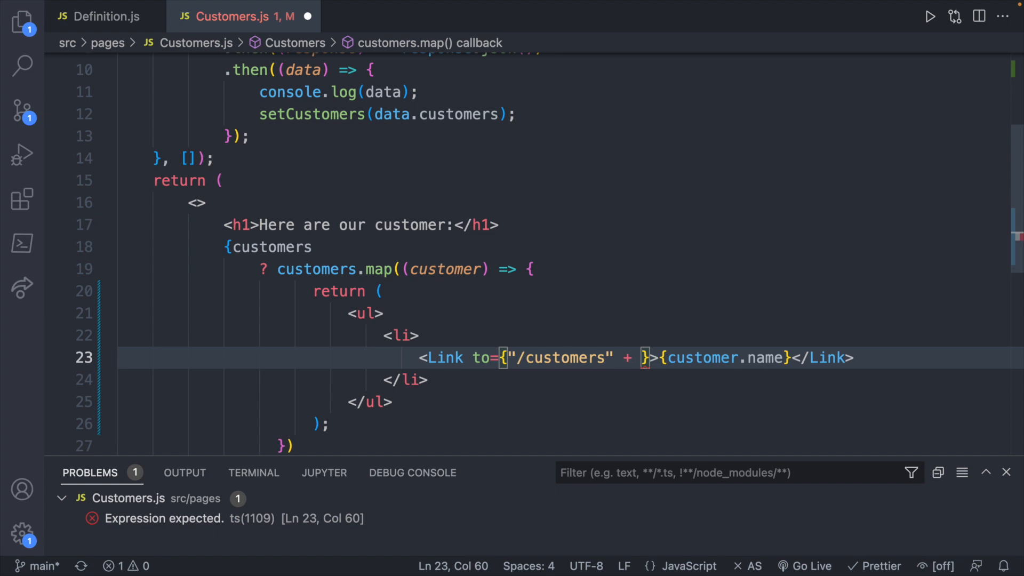
type("/")
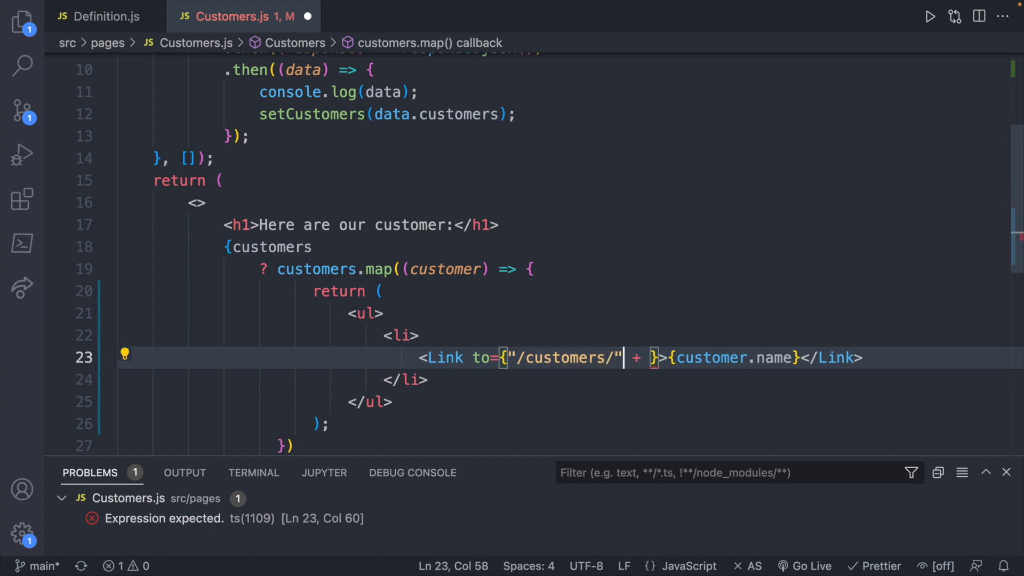
type("cus")
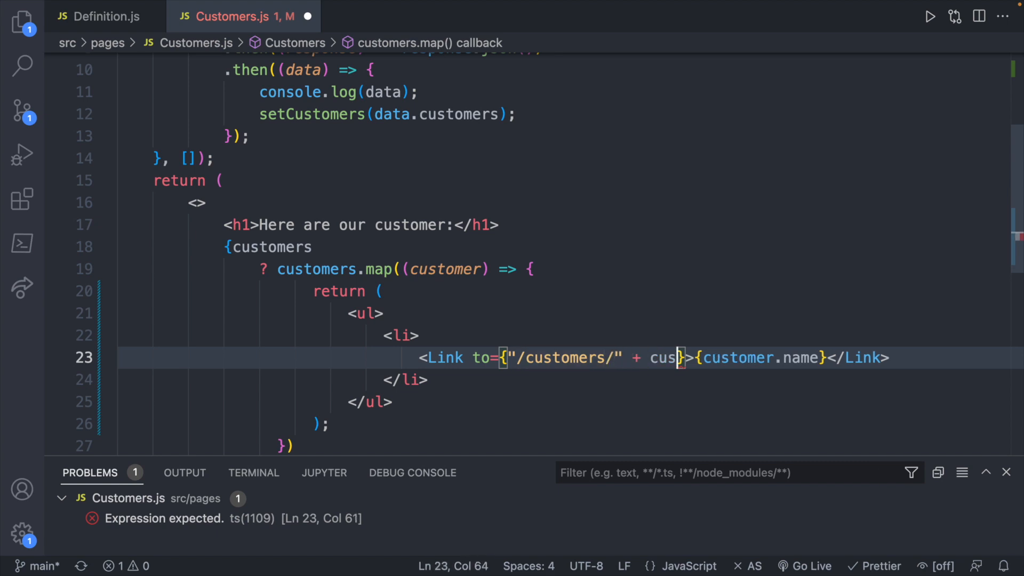
type("tomer.id")
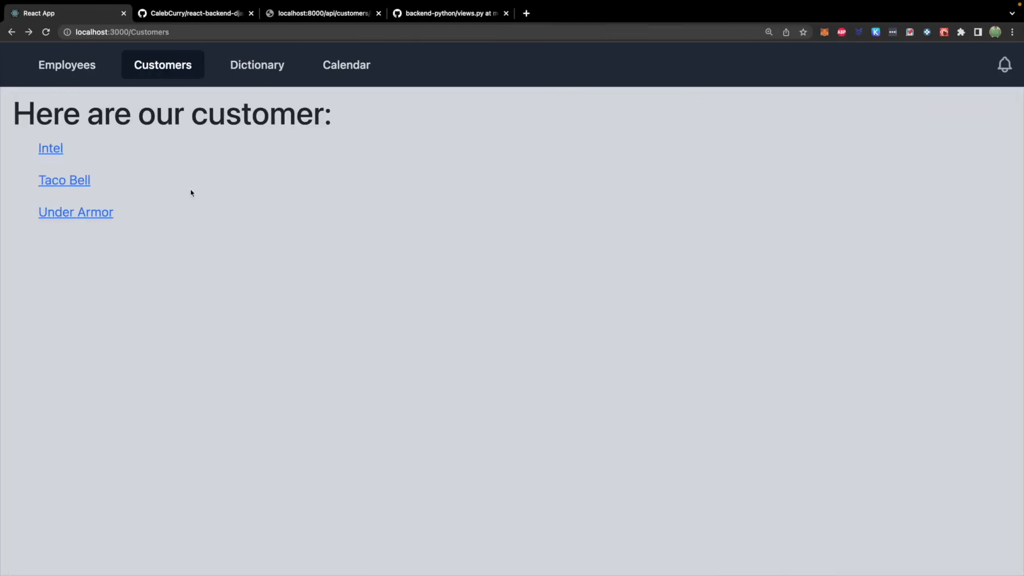
mouse_move(50, 148)
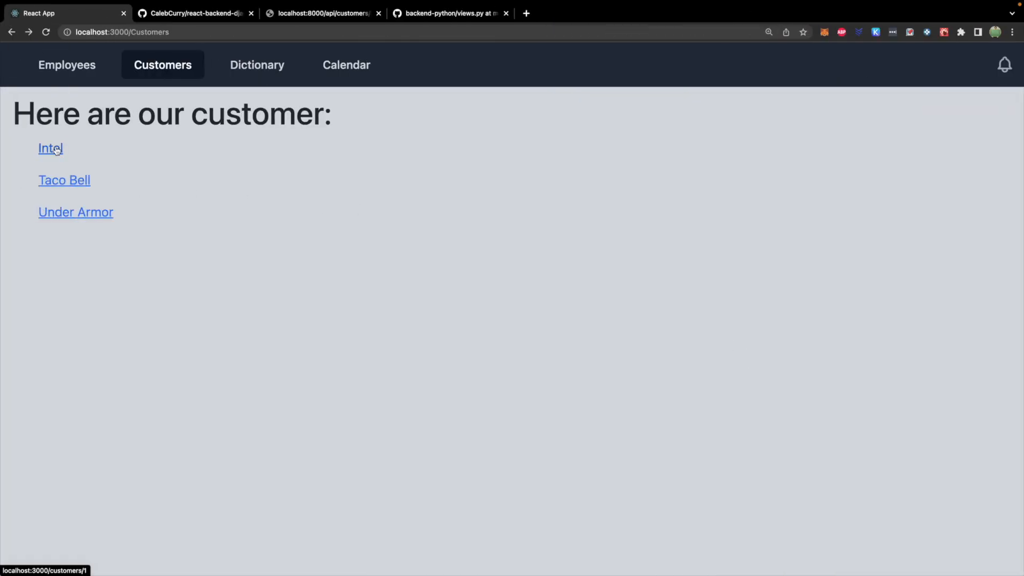
mouse_move(64, 184)
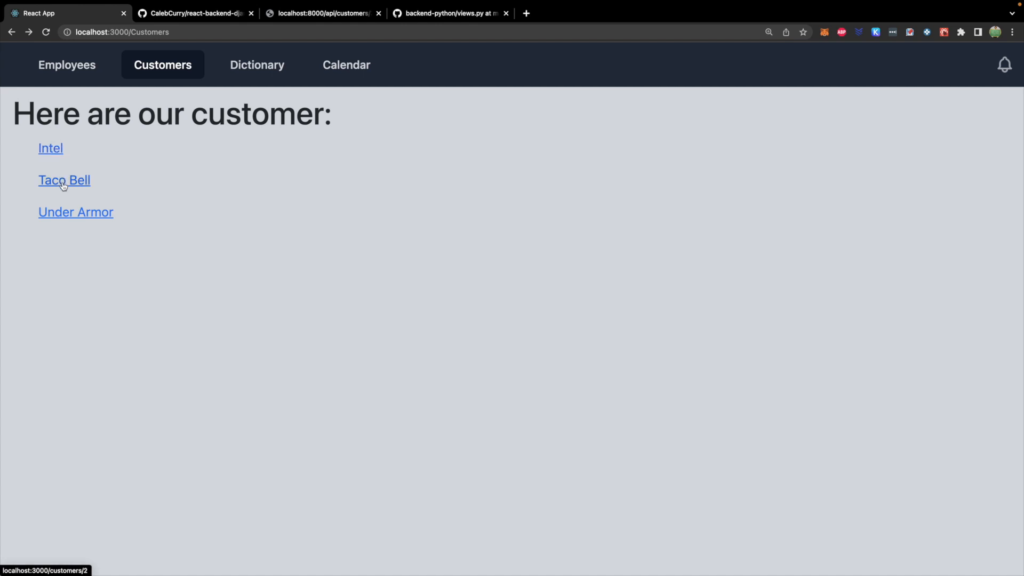
mouse_move(50, 148)
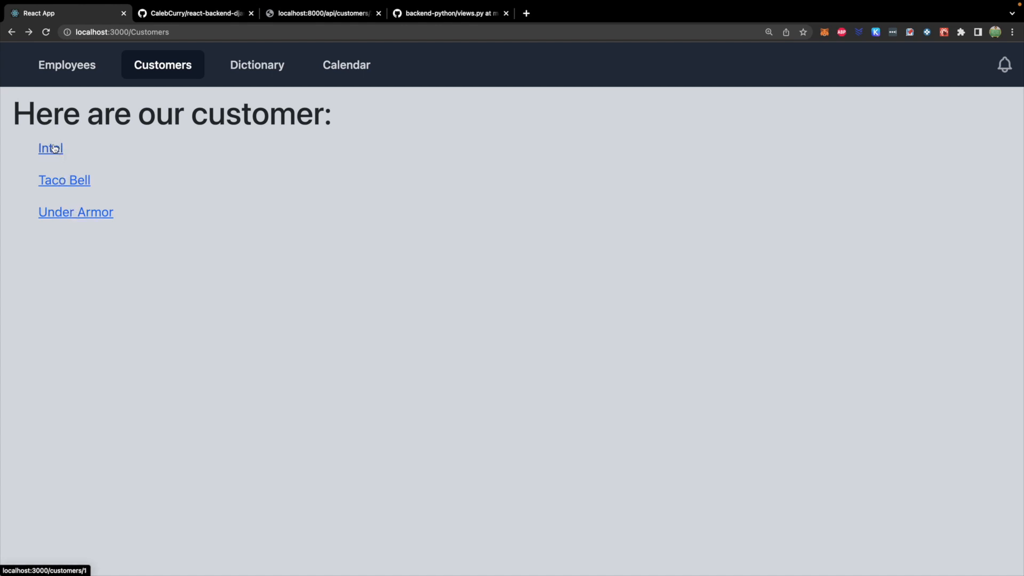